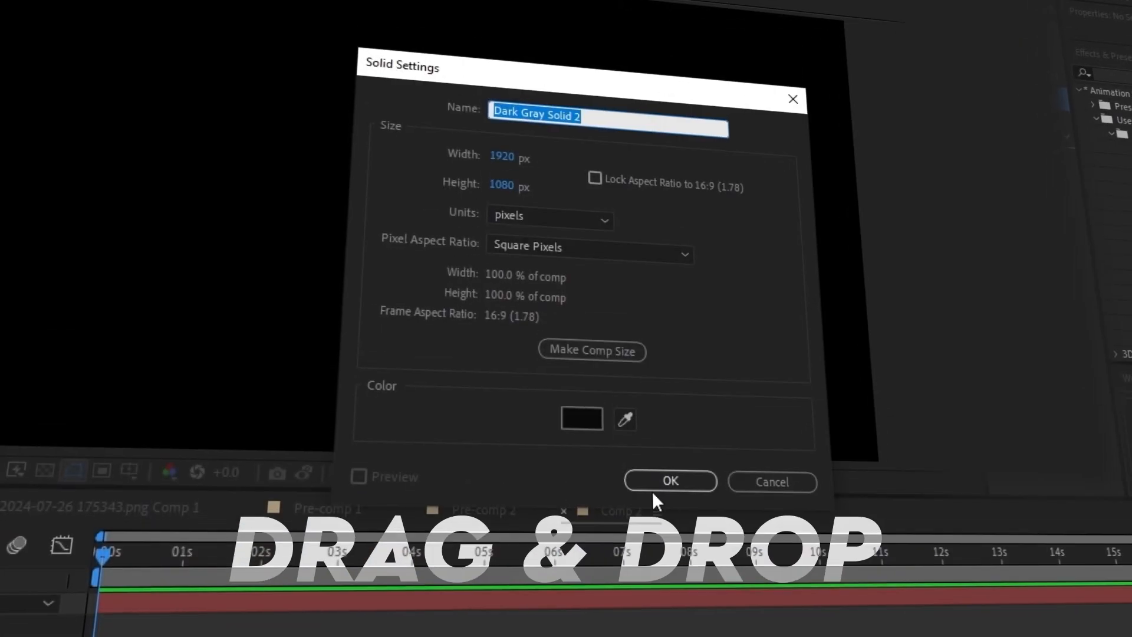
# Step: Confirm Solid Settings to create Dark Gray Solid 2 at 1920x1080
pyautogui.click(669, 481)
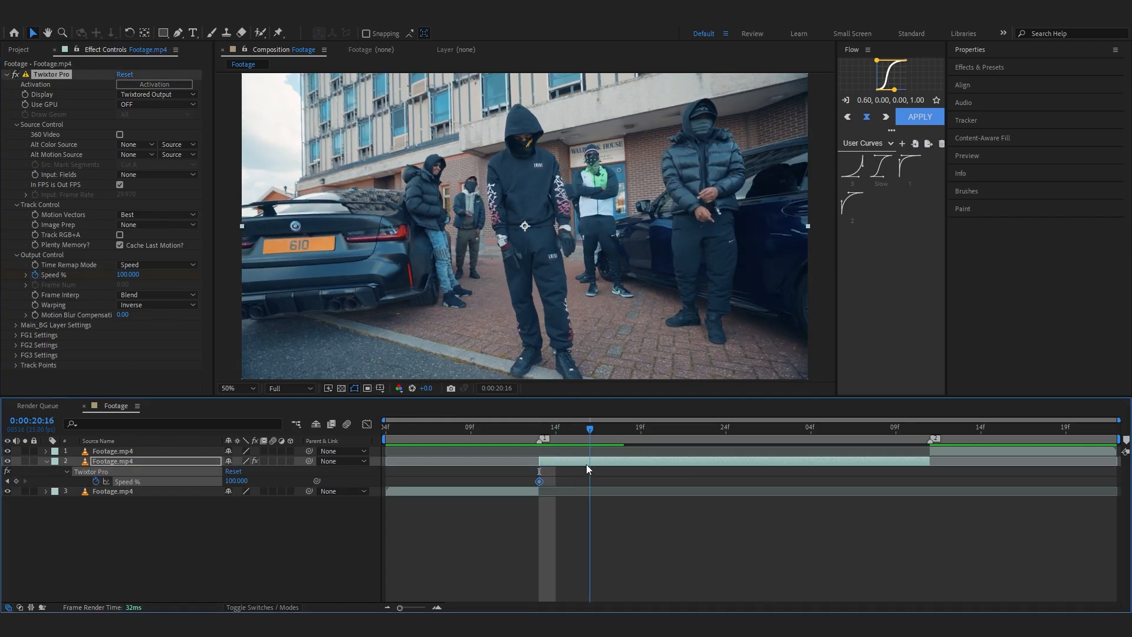
# Step: Edit the Twixtor Pro Speed % value to add a second keyframe slowing the footage
pyautogui.doubleClick(235, 481)
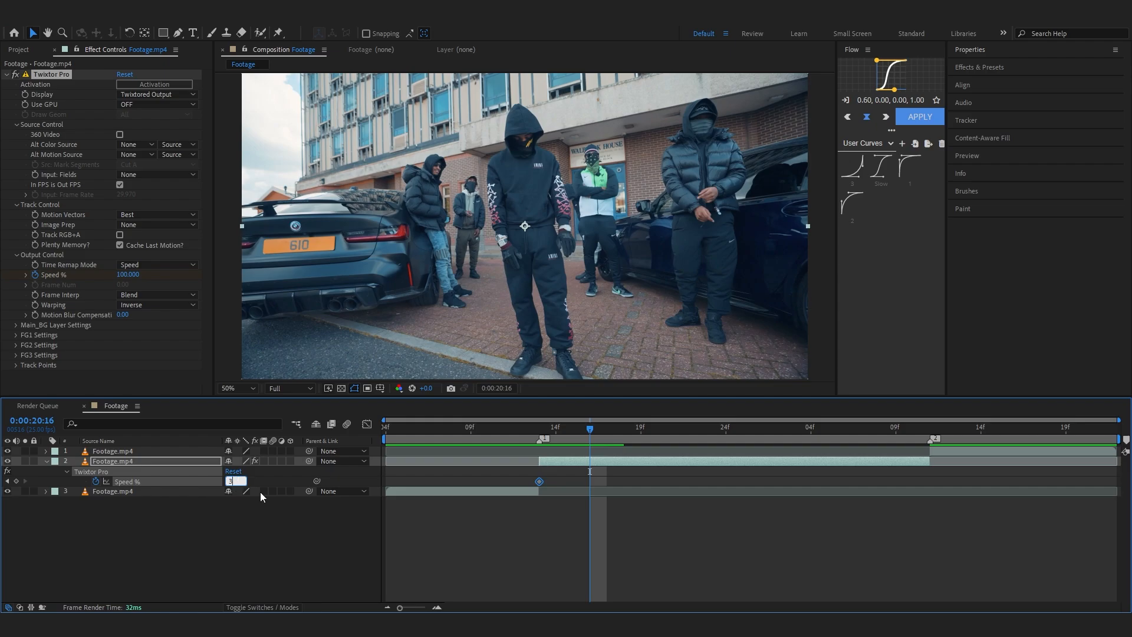
pyautogui.click(386, 440)
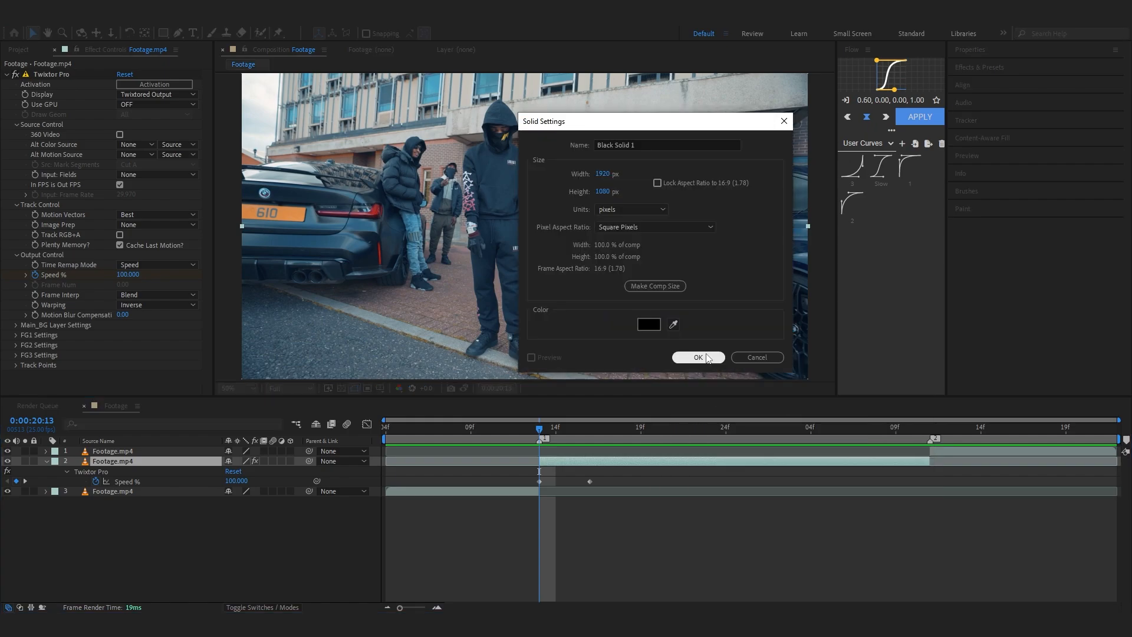
# Step: Confirm Solid Settings to create Black Solid 1 for the Element 3D effect
pyautogui.click(697, 356)
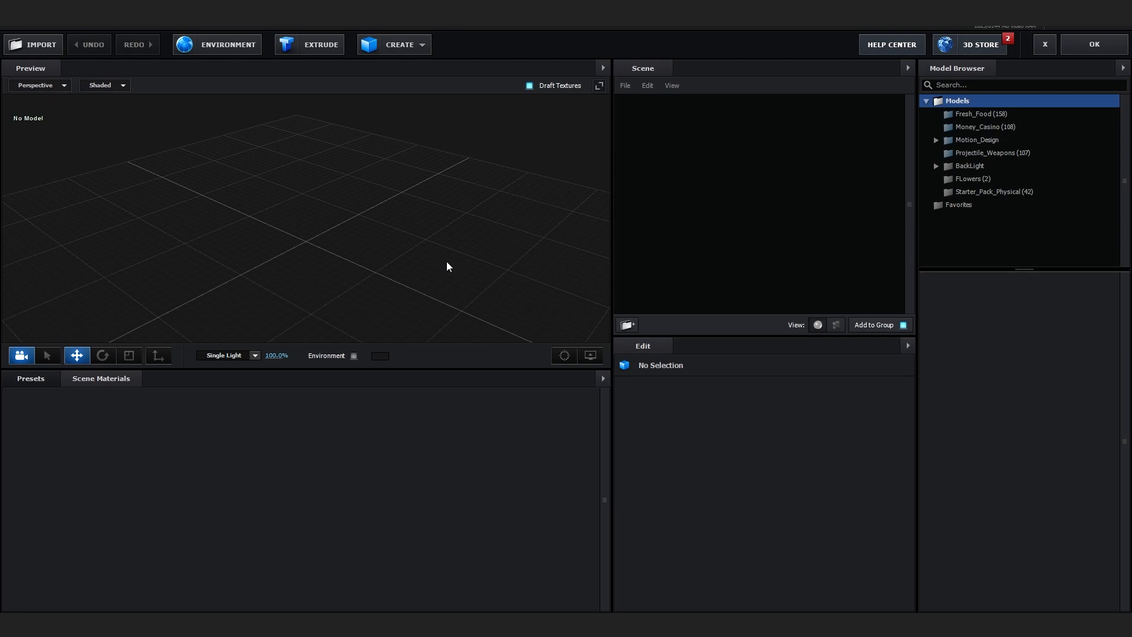
# Step: Show the models in the Projectile_Weapons folder of the Model Browser
pyautogui.click(992, 152)
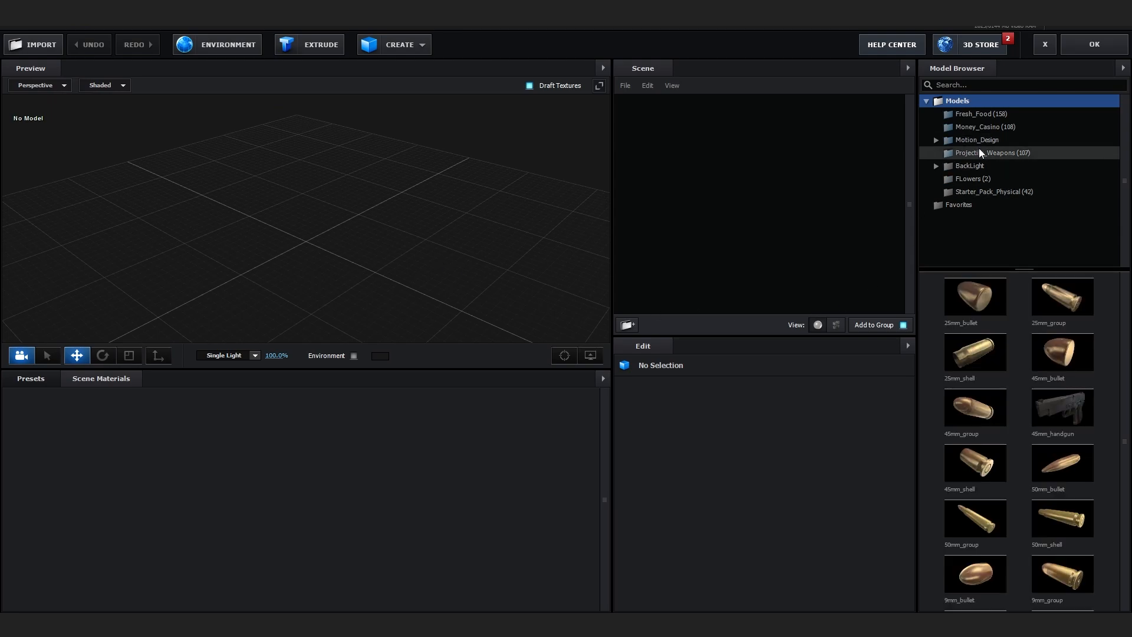
pyautogui.click(992, 152)
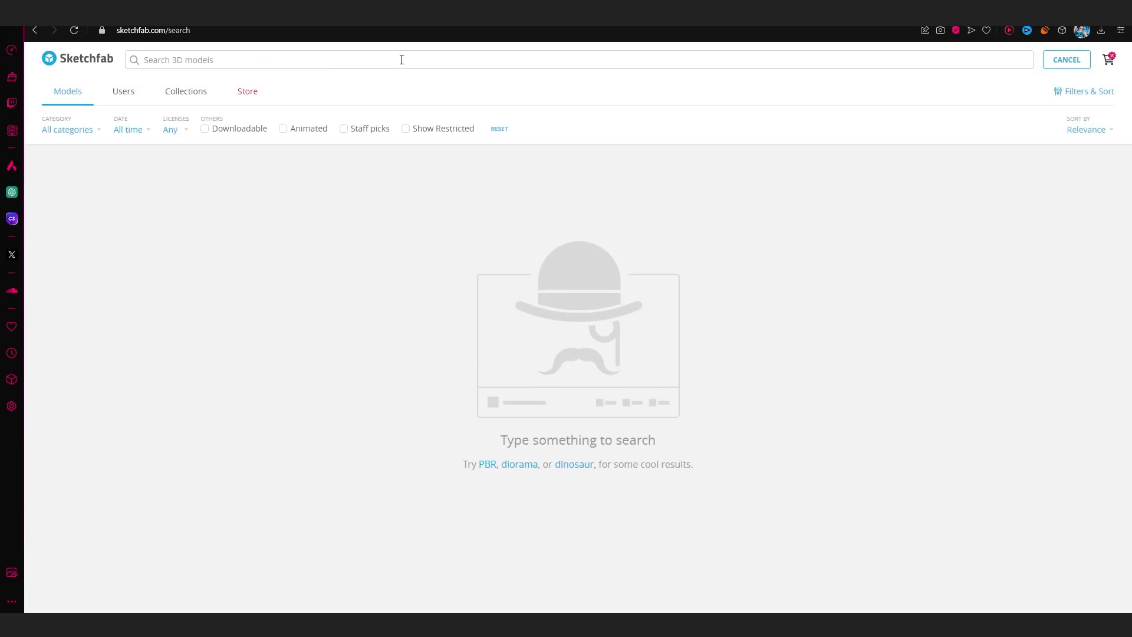
# Step: Search Sketchfab for 'bullet', view the Bullet 9 mm model and rotate it
pyautogui.write('n')
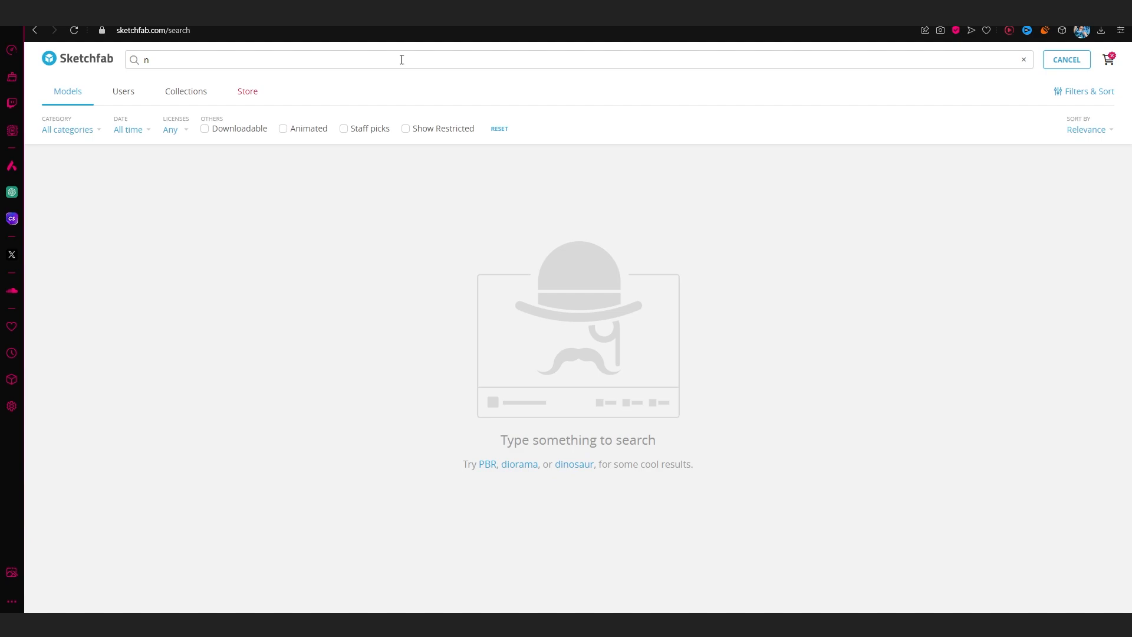
pyautogui.write('bullet')
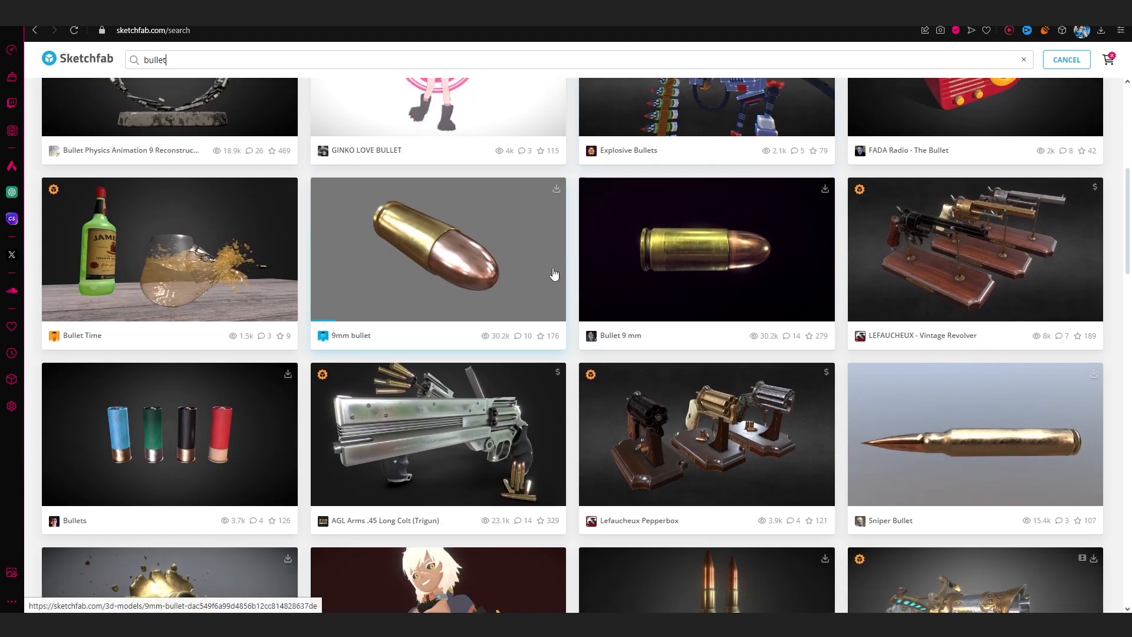
pyautogui.moveTo(706, 252)
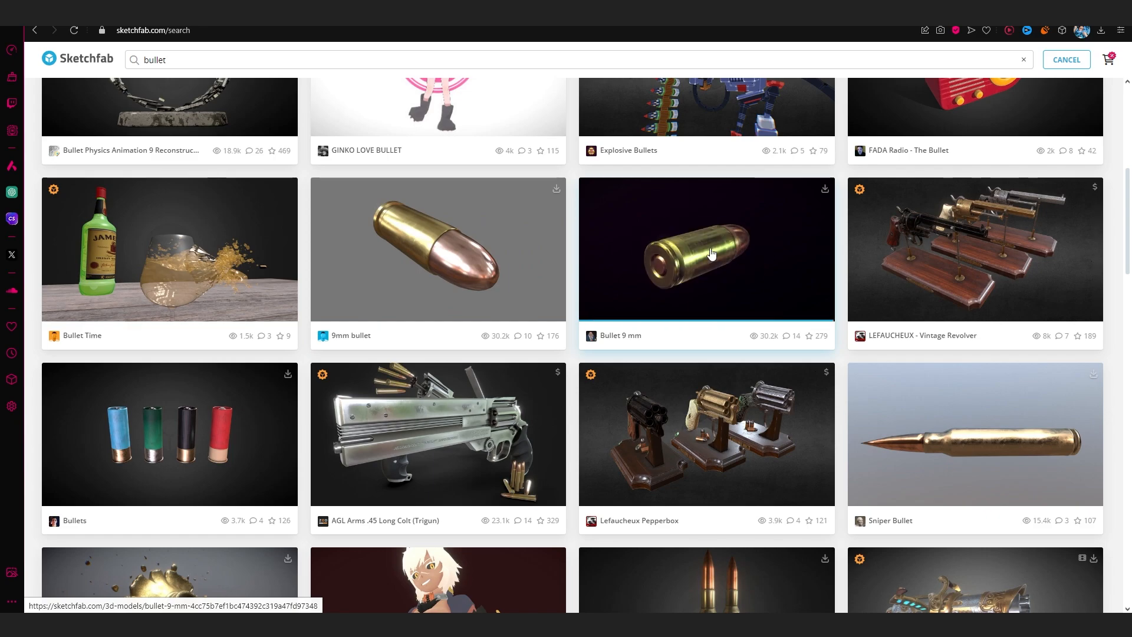
pyautogui.click(705, 249)
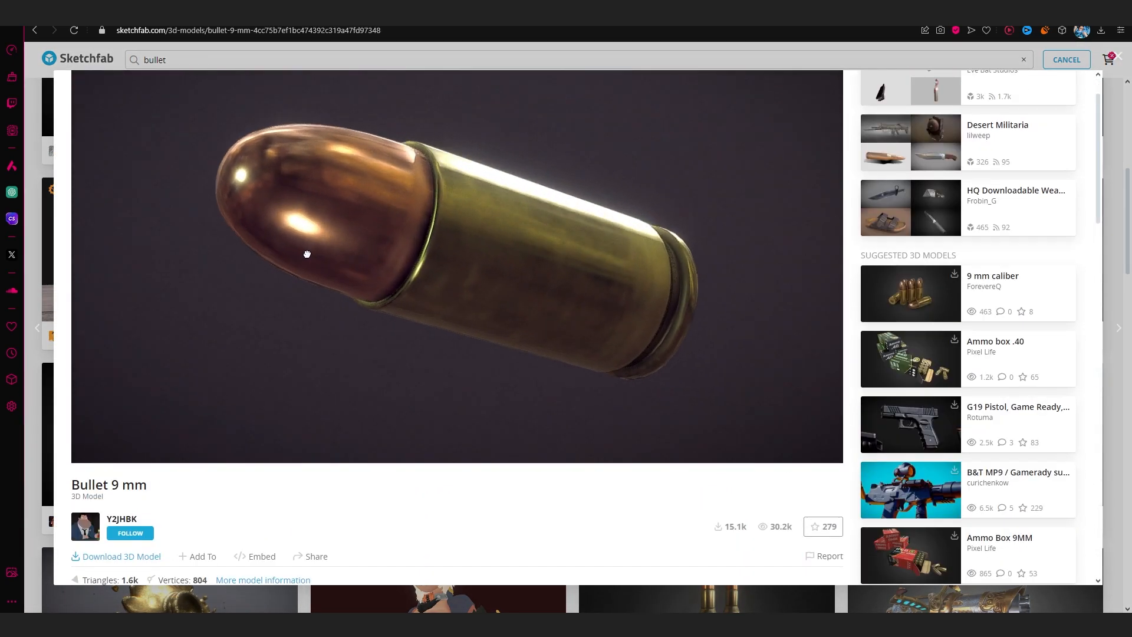
pyautogui.moveTo(306, 254); pyautogui.dragTo(441, 245)
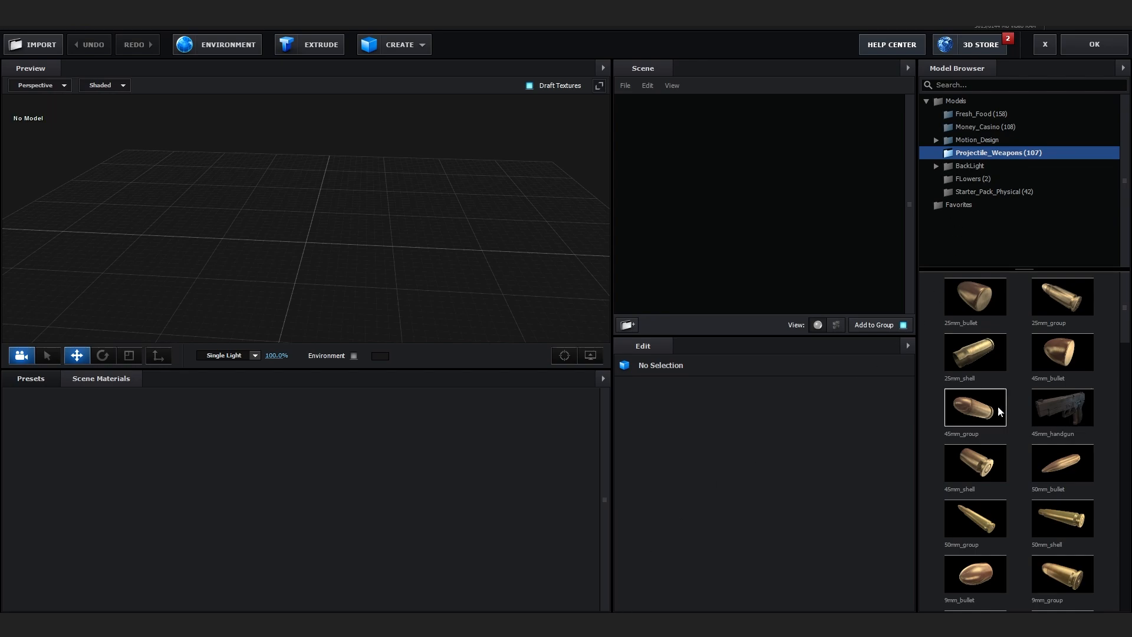
# Step: Add the 45mm_group bullet model to the Element 3D scene and confirm the setup
pyautogui.doubleClick(975, 407)
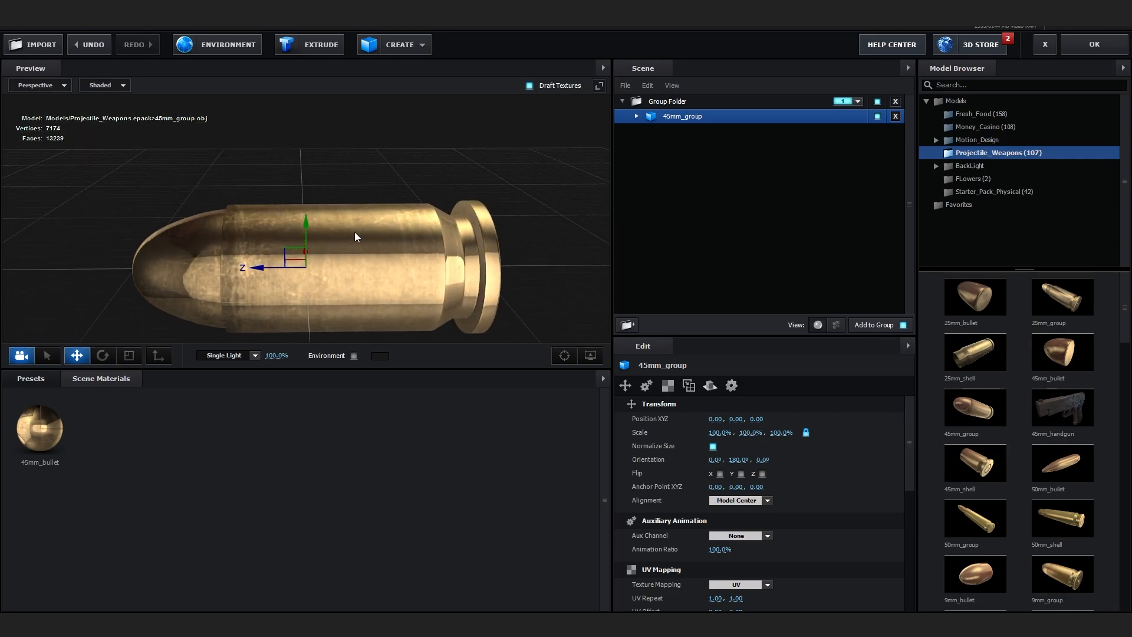
pyautogui.moveTo(354, 237); pyautogui.dragTo(405, 242)
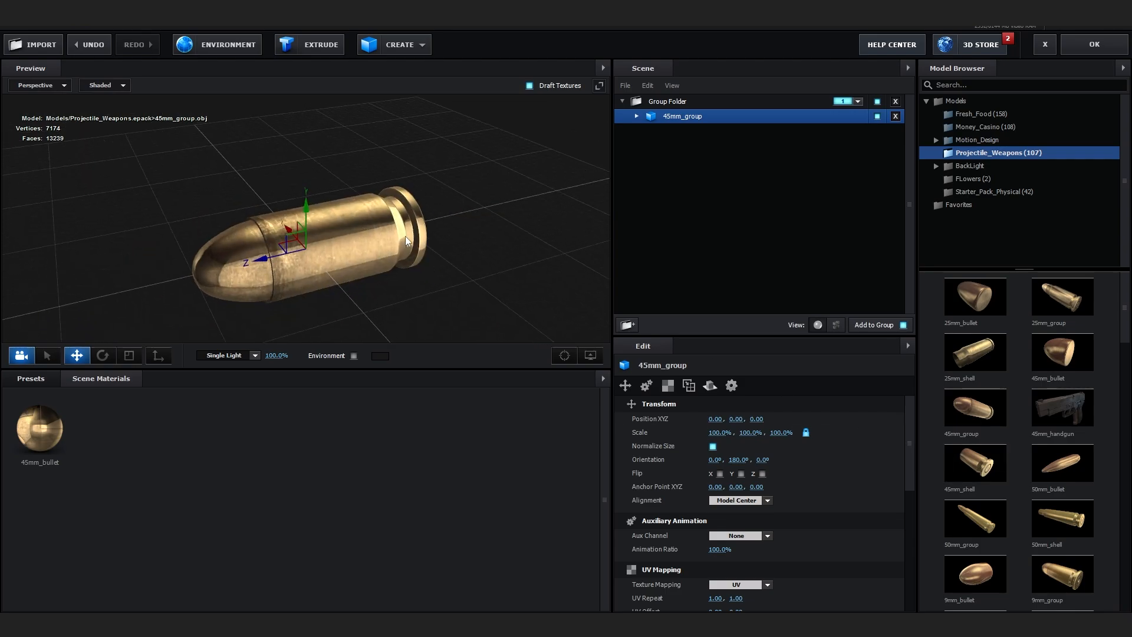
pyautogui.click(1093, 43)
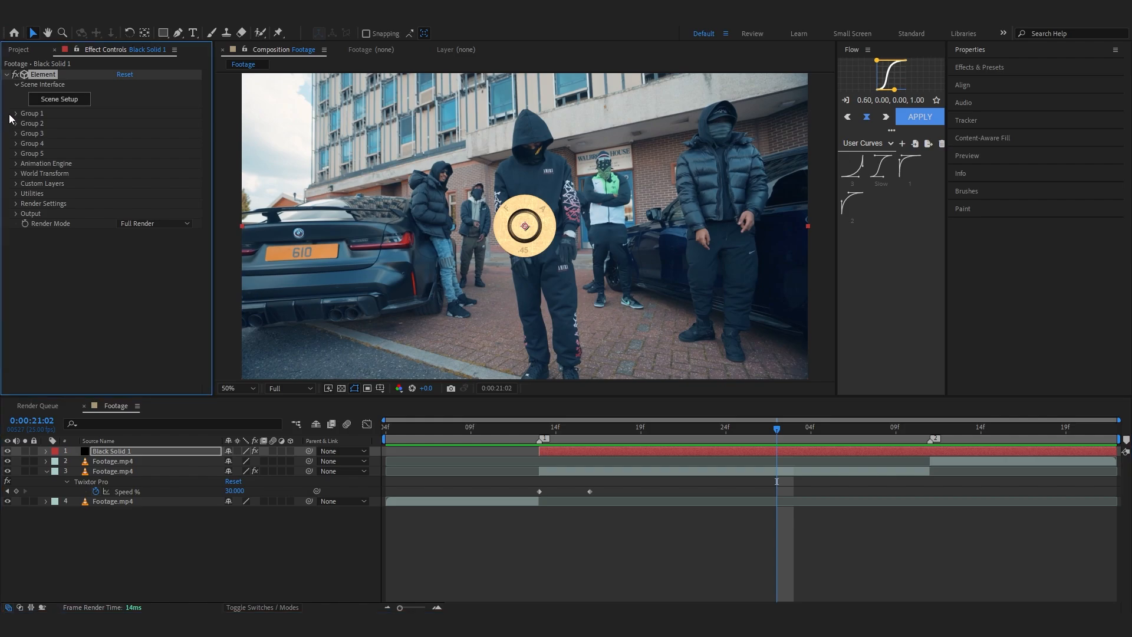
# Step: Create a Group 1 Null via Group 1 > Group Utilities > Create Group Null
pyautogui.click(17, 113)
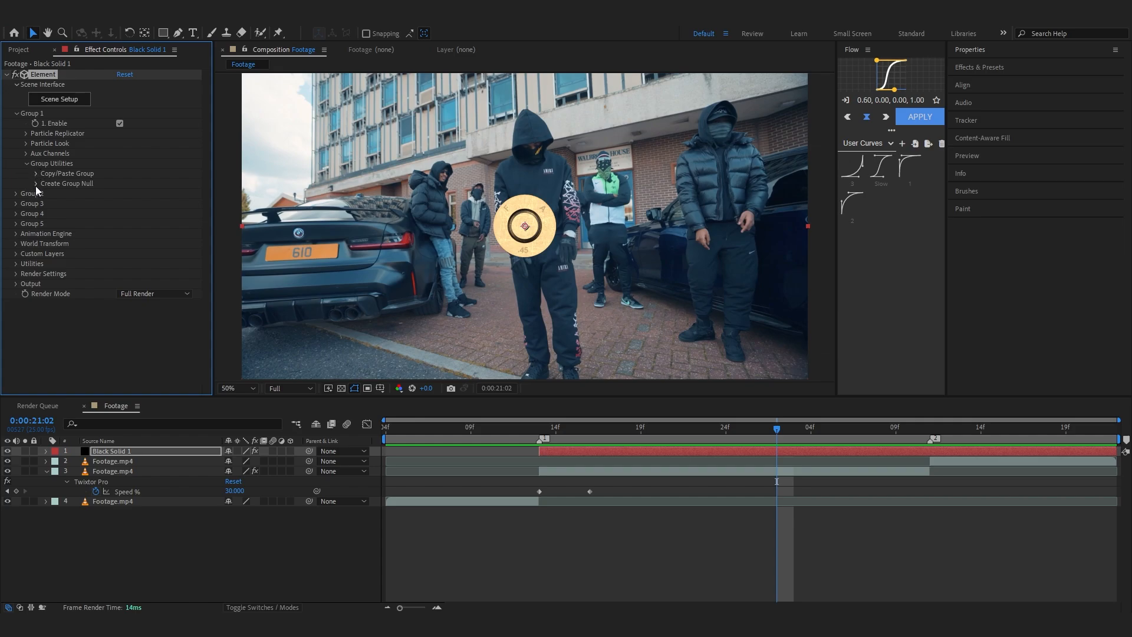
pyautogui.click(66, 183)
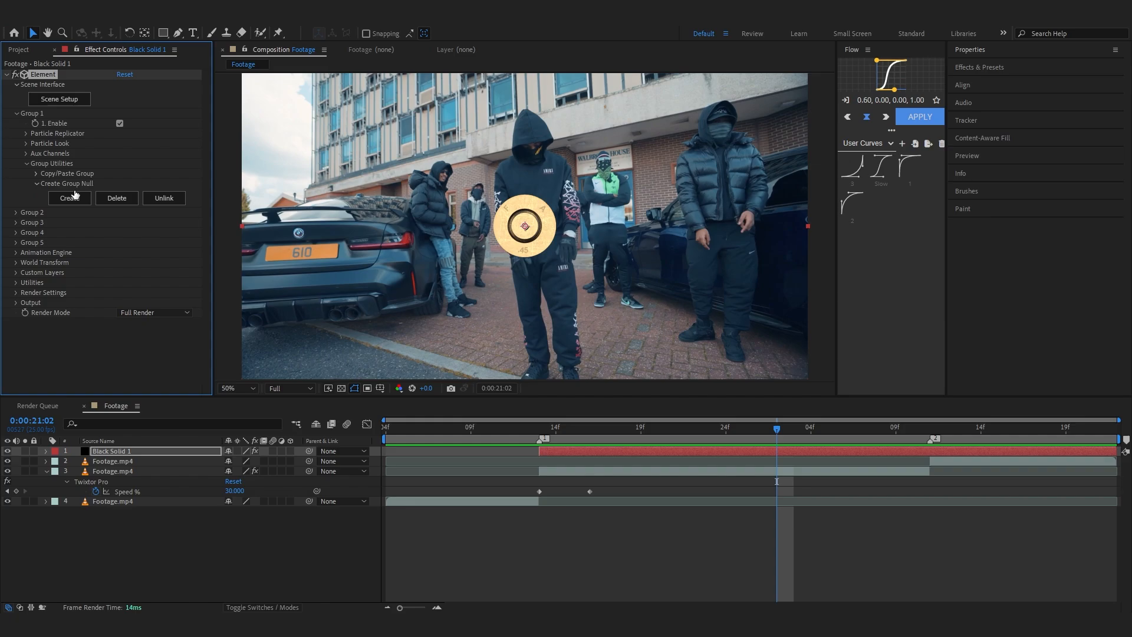
pyautogui.click(70, 198)
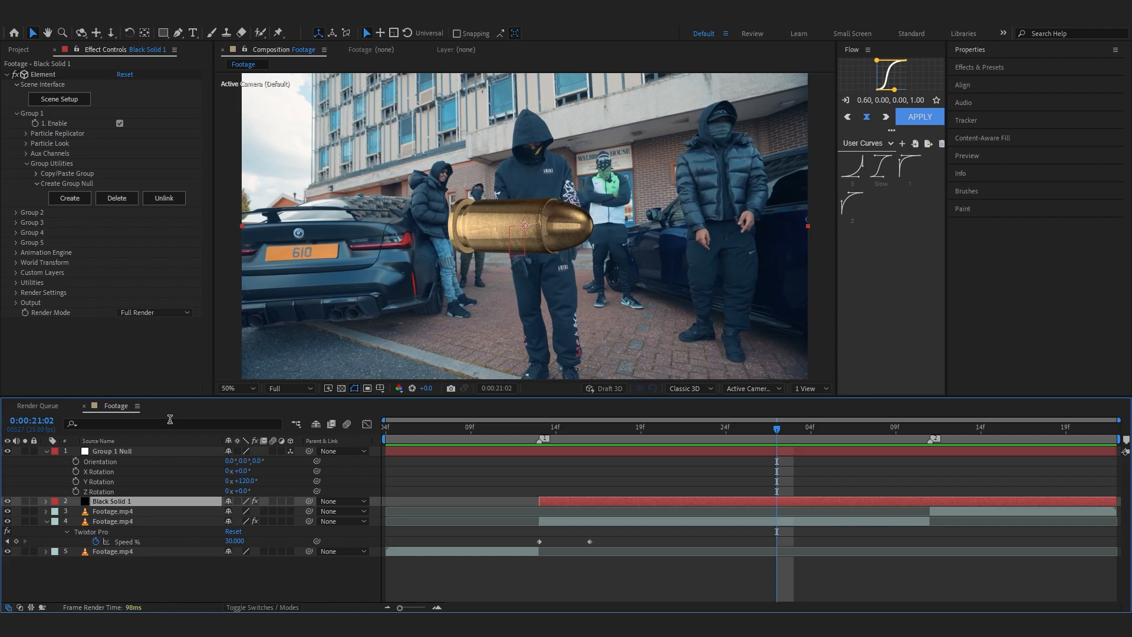
pyautogui.click(112, 451)
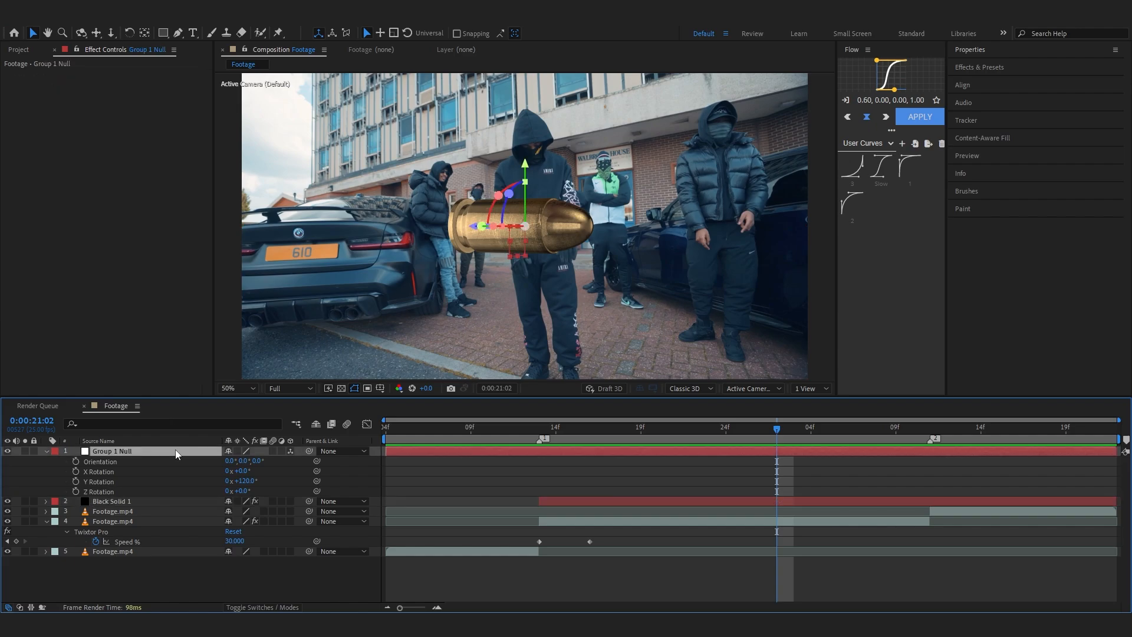
pyautogui.click(811, 427)
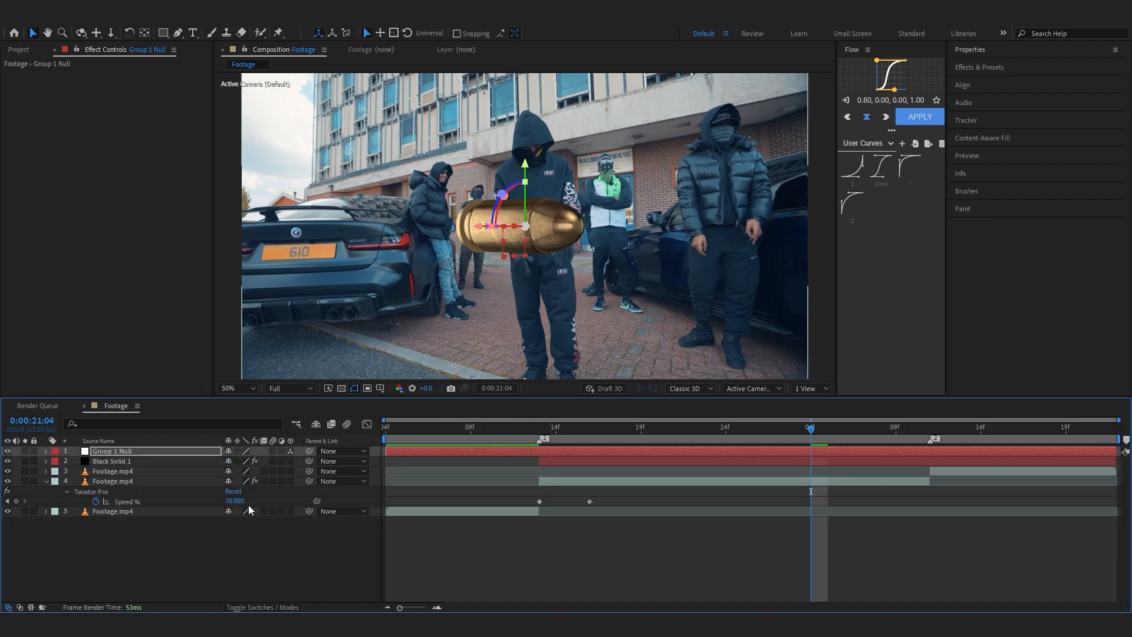
pyautogui.click(45, 451)
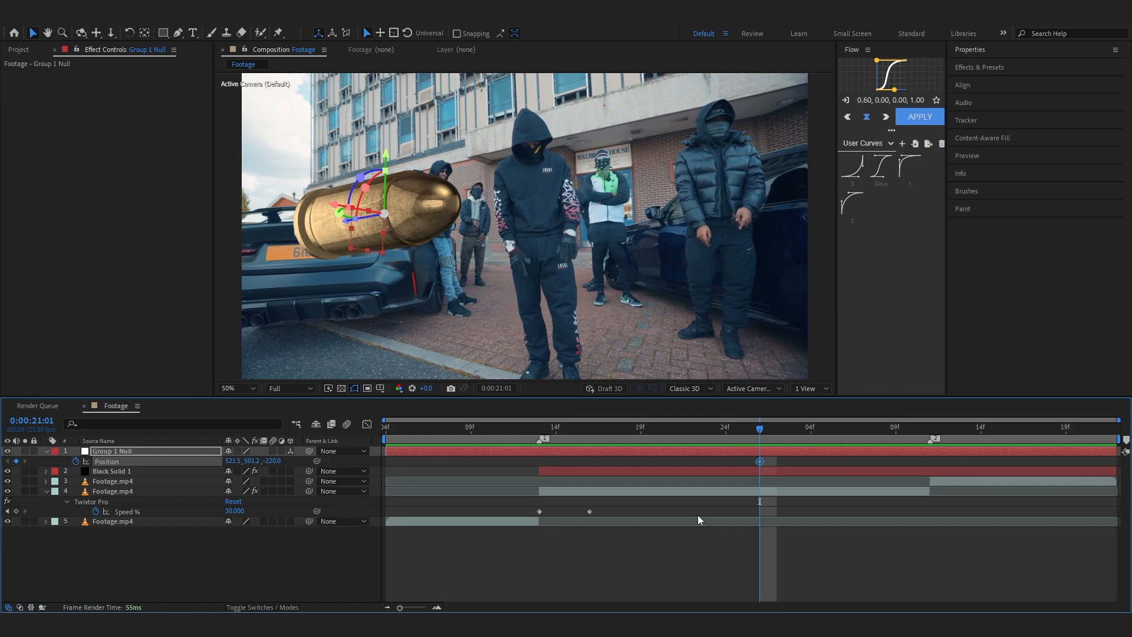
# Step: Set initial Position, Scale and X/Y/Z Rotation keyframes on Group 1 Null near the left
pyautogui.click(45, 450)
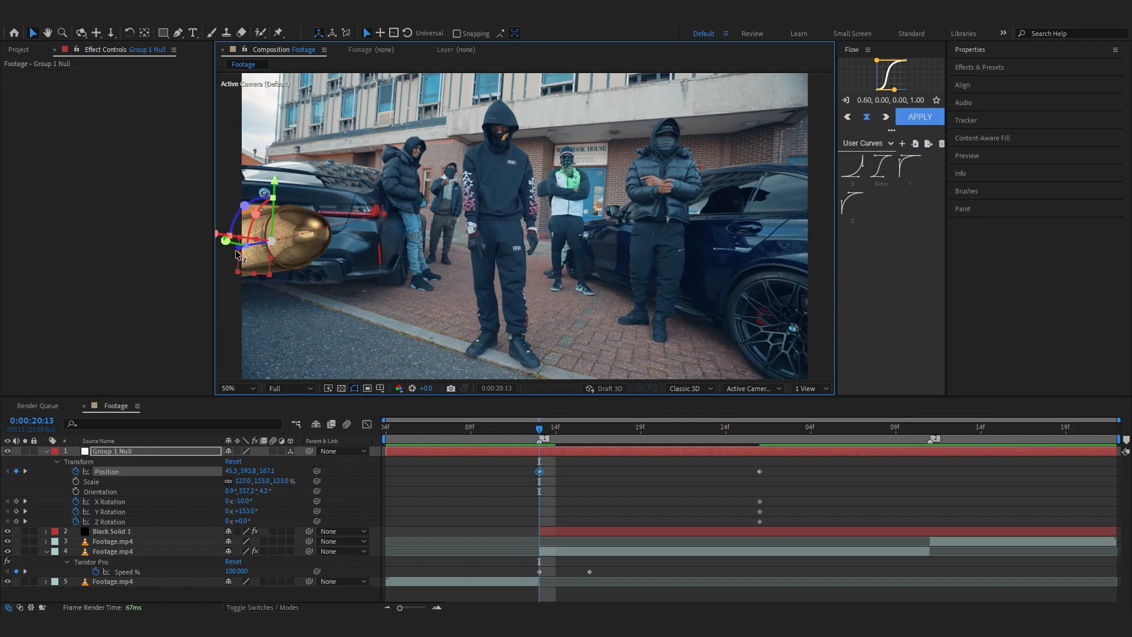
pyautogui.click(34, 462)
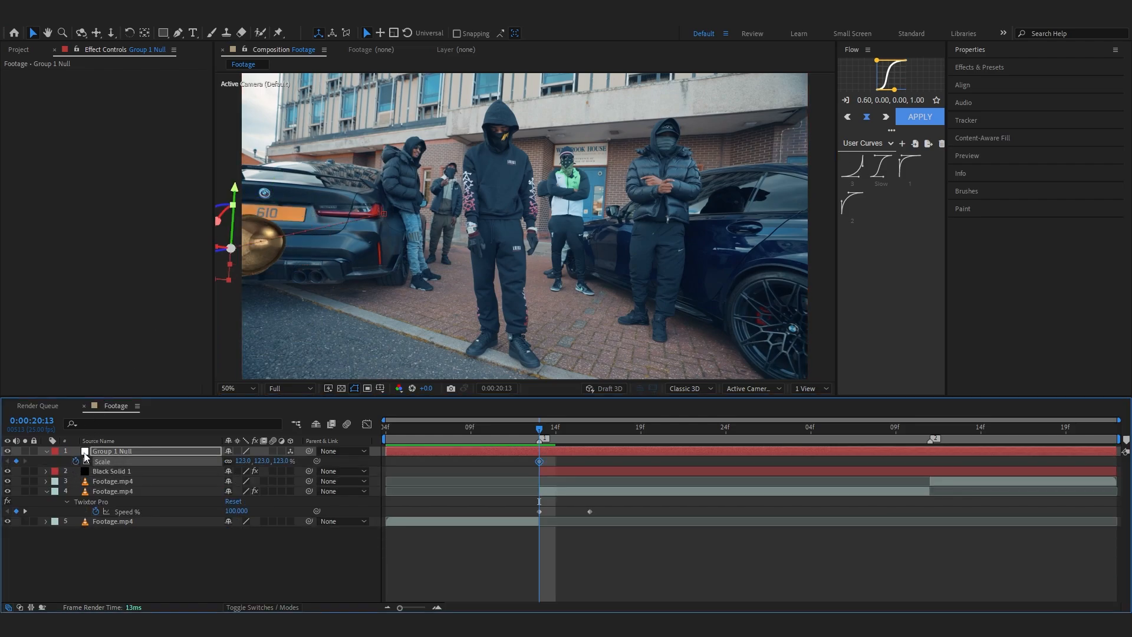
pyautogui.click(25, 450)
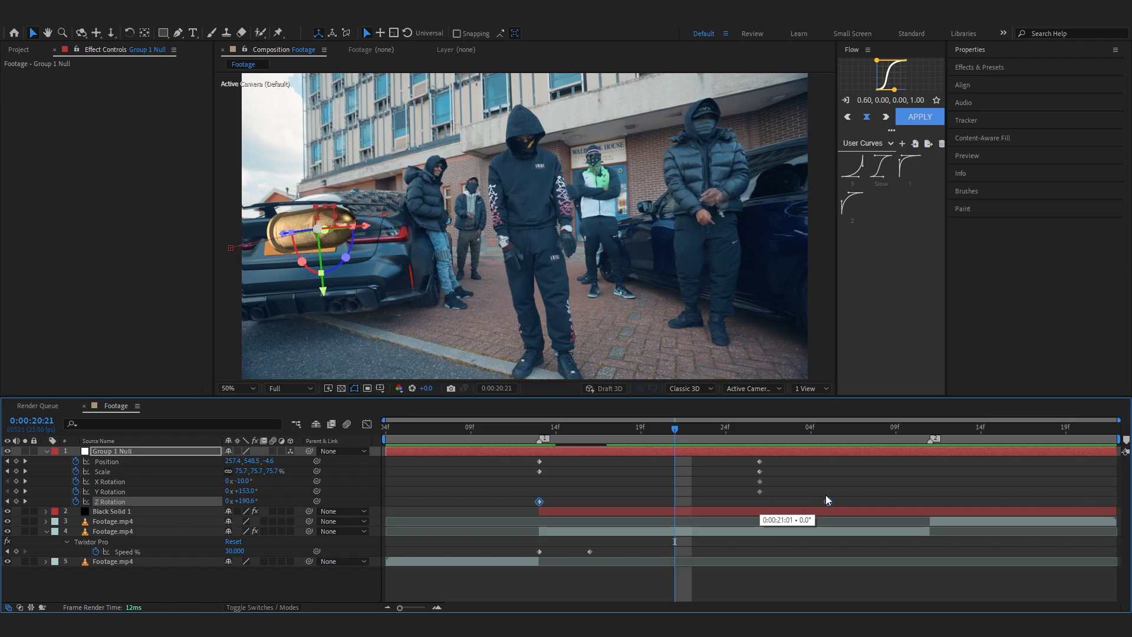
pyautogui.click(758, 427)
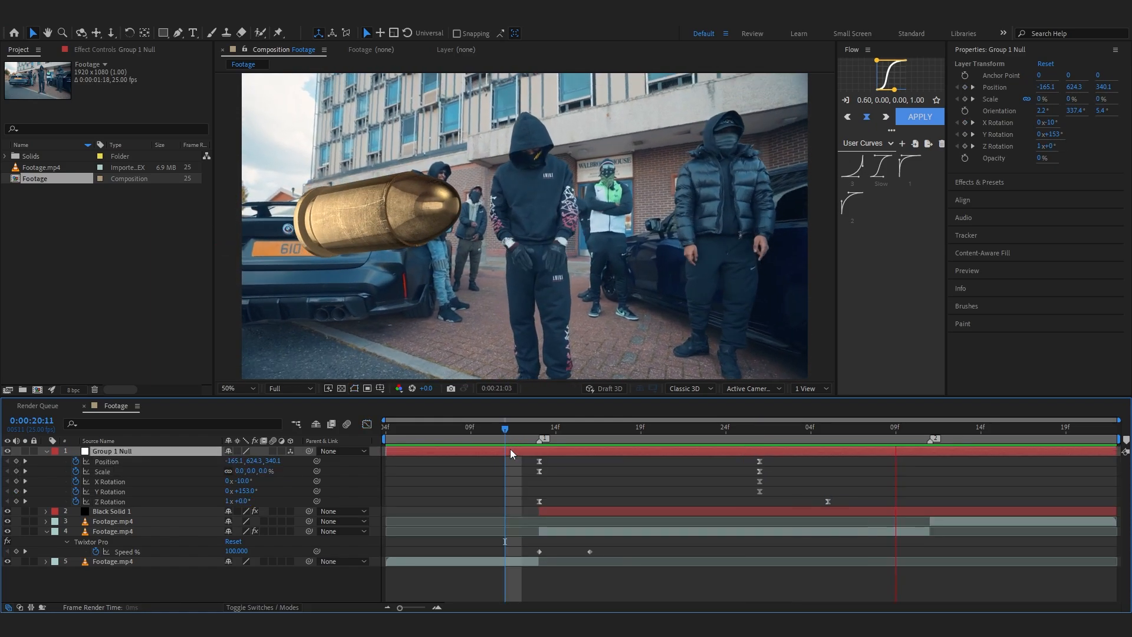
pyautogui.click(522, 428)
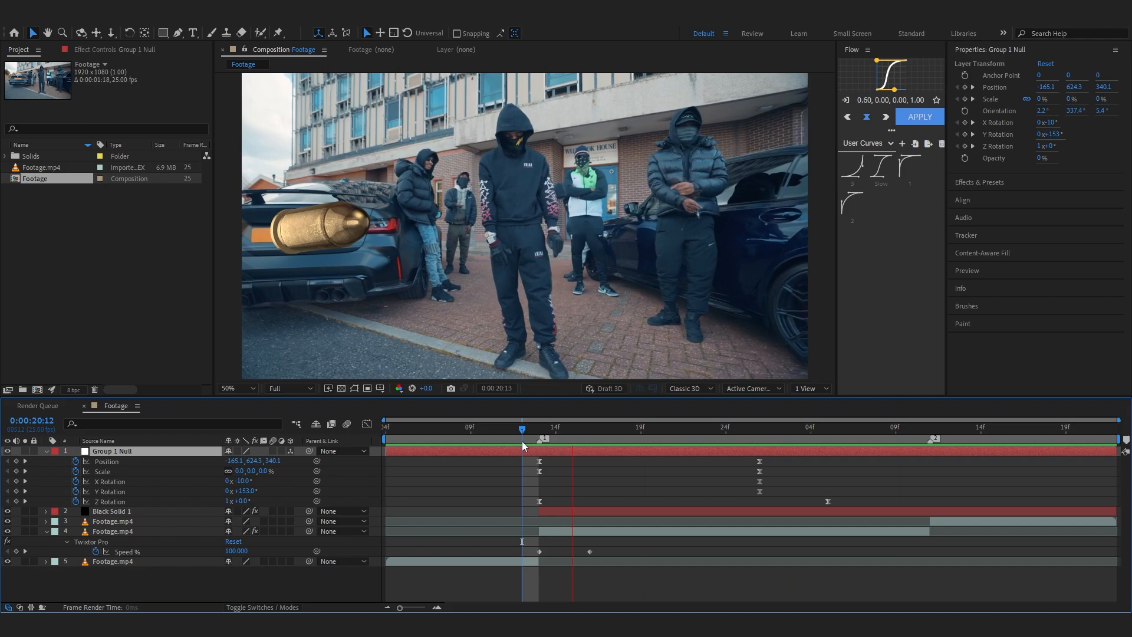
pyautogui.click(880, 439)
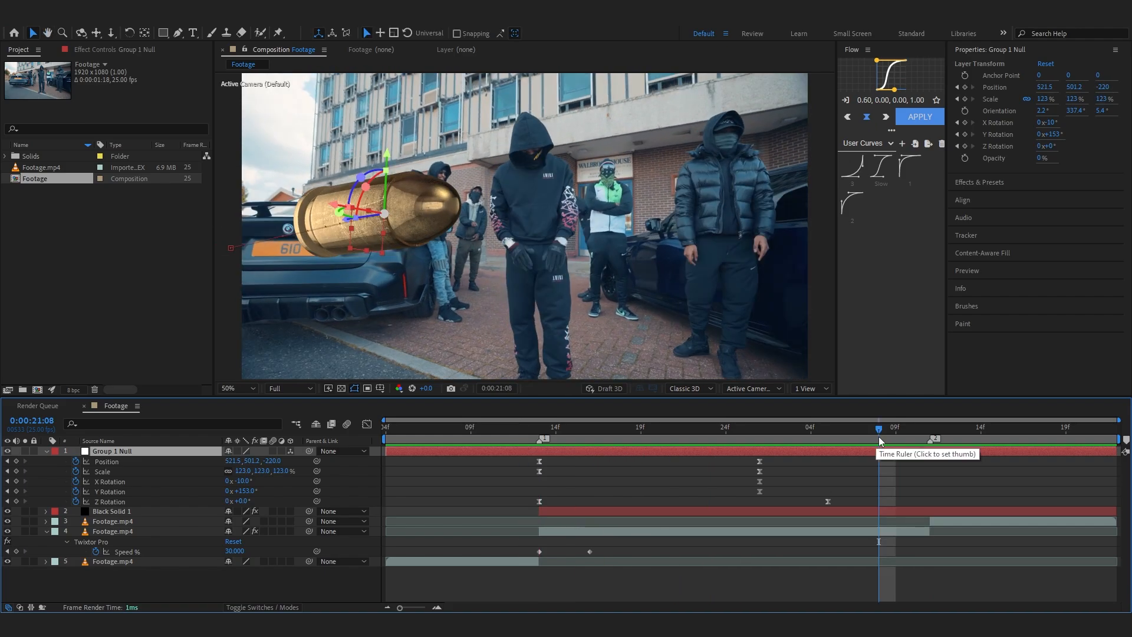
# Step: At a later frame, keyframe the bullet full size with adjusted Z spin
pyautogui.click(931, 427)
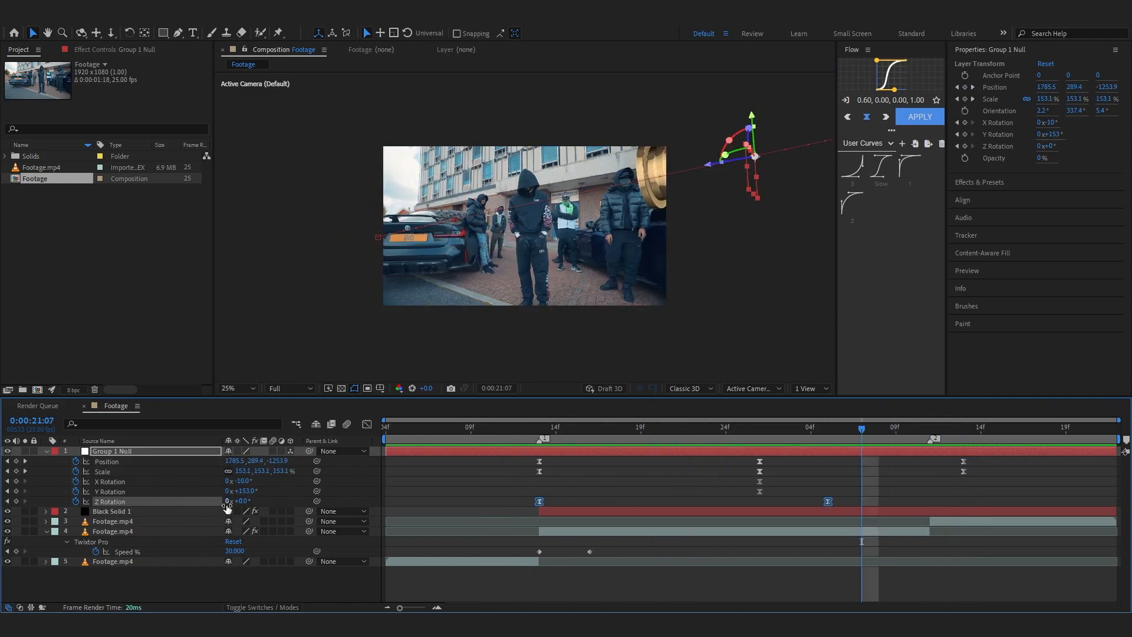
pyautogui.click(231, 501)
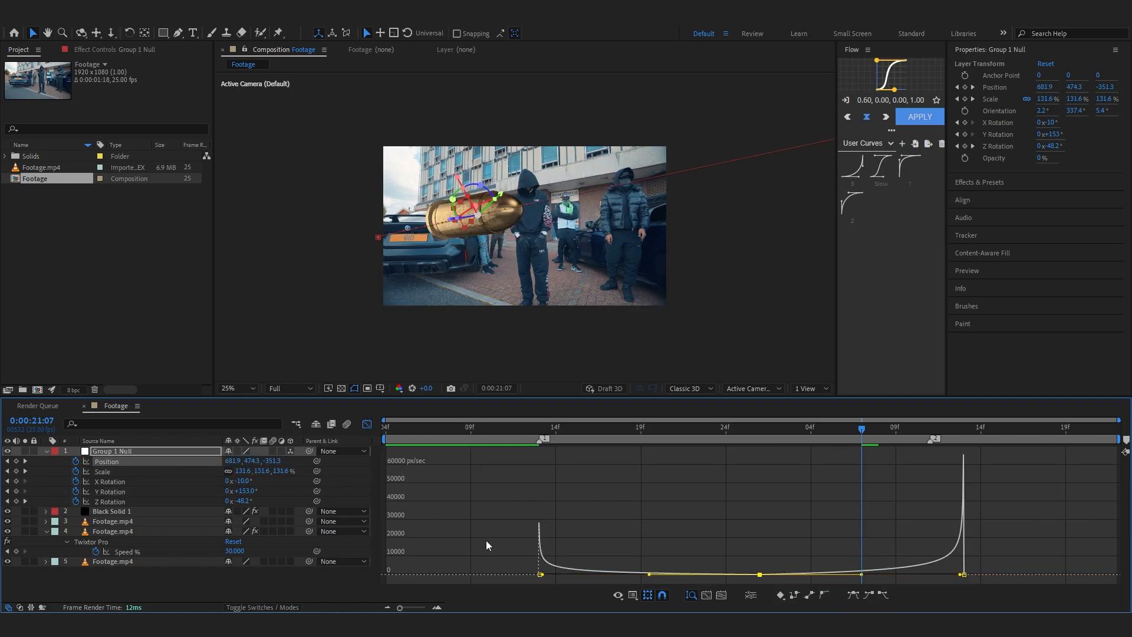
pyautogui.click(102, 472)
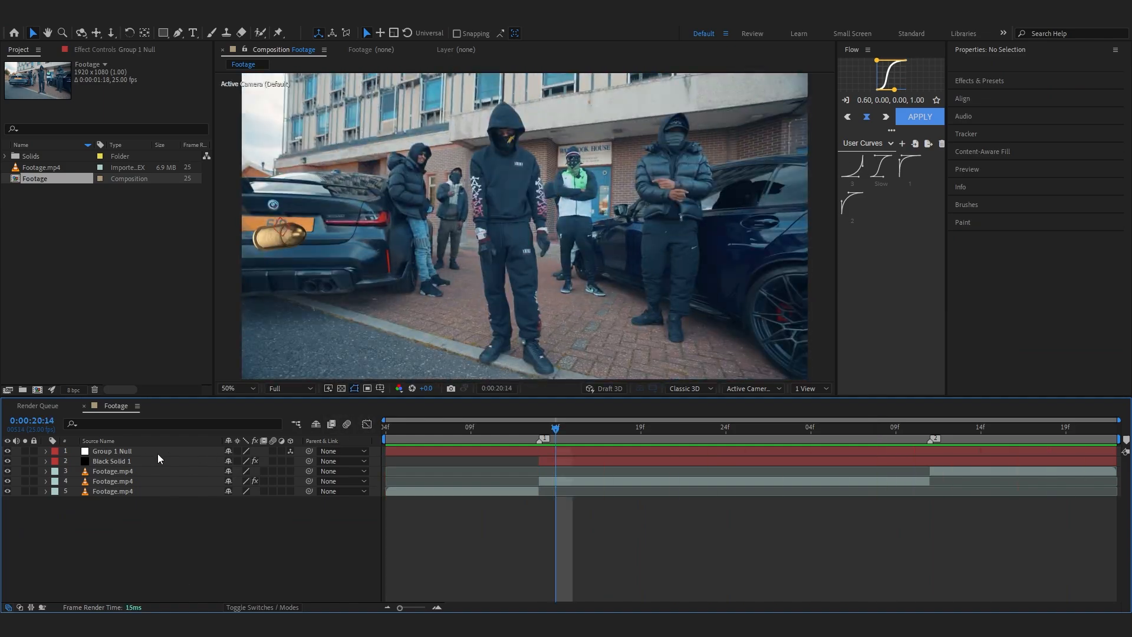
# Step: Select Group 1 Null and scrub frames to check the bullet's flight across the crew
pyautogui.click(25, 451)
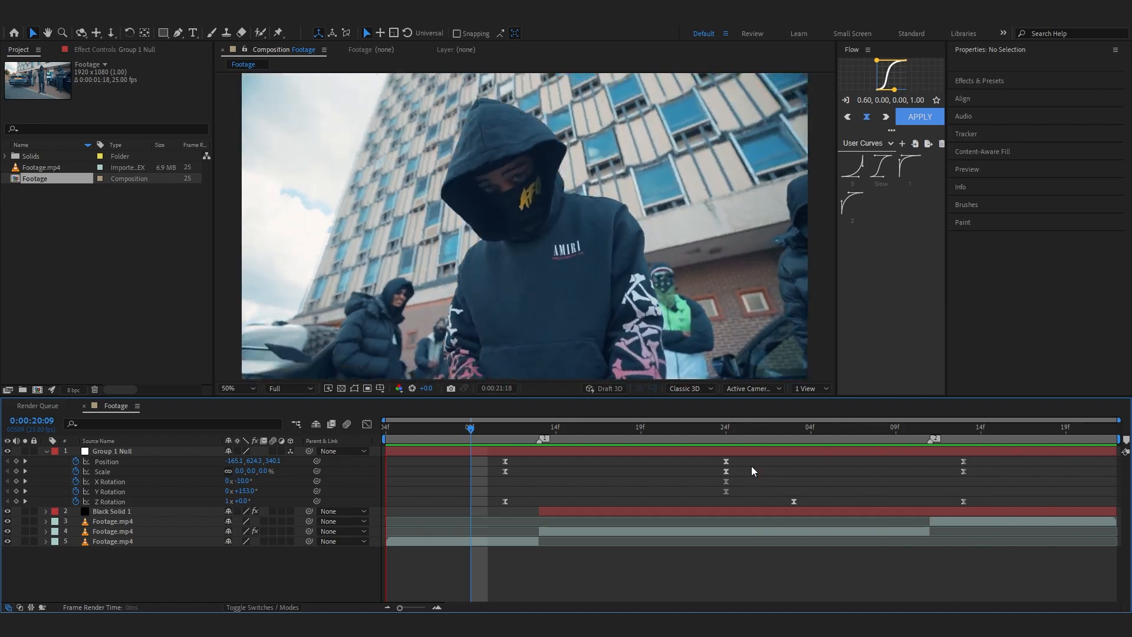
pyautogui.click(488, 438)
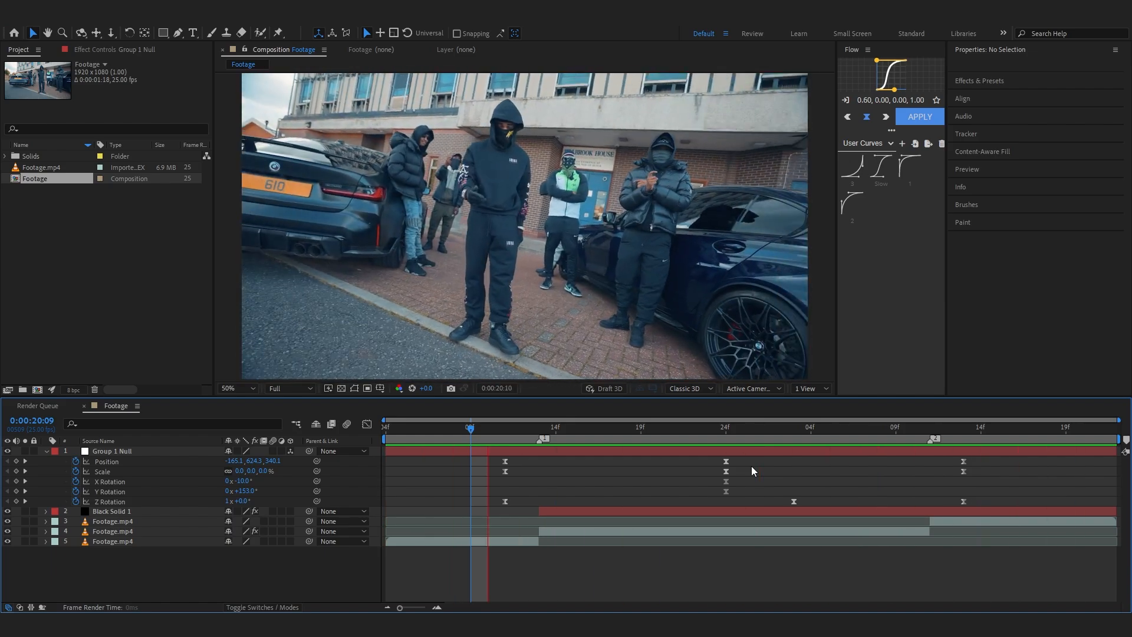
pyautogui.click(112, 511)
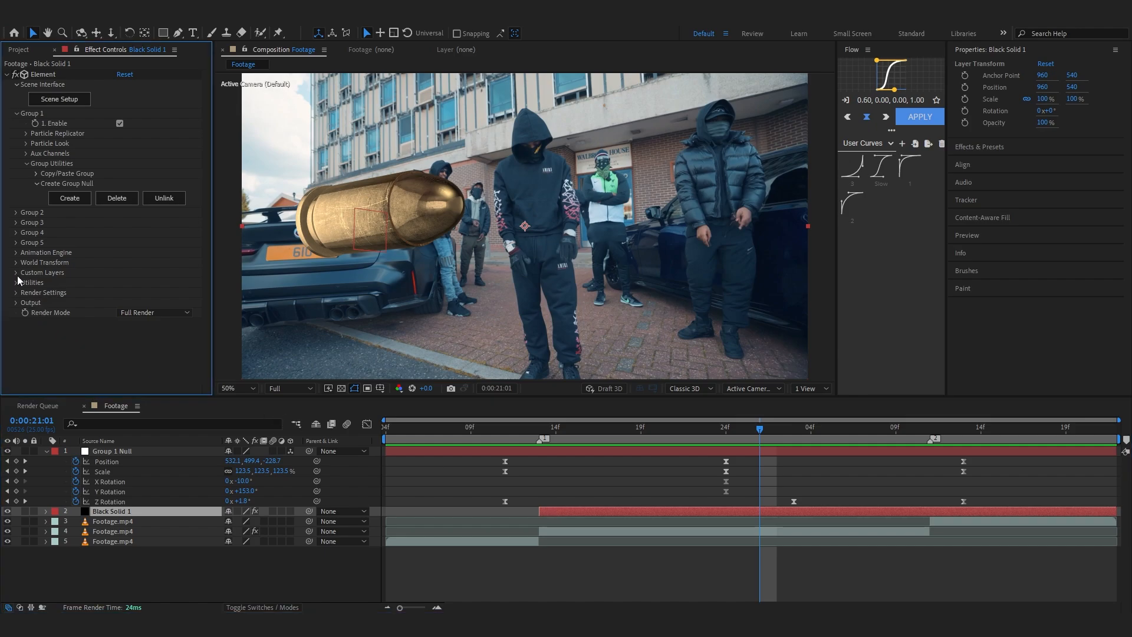
# Step: Set Custom Texture Maps Layer 1 of Element to 4. Footage.mp4
pyautogui.click(15, 273)
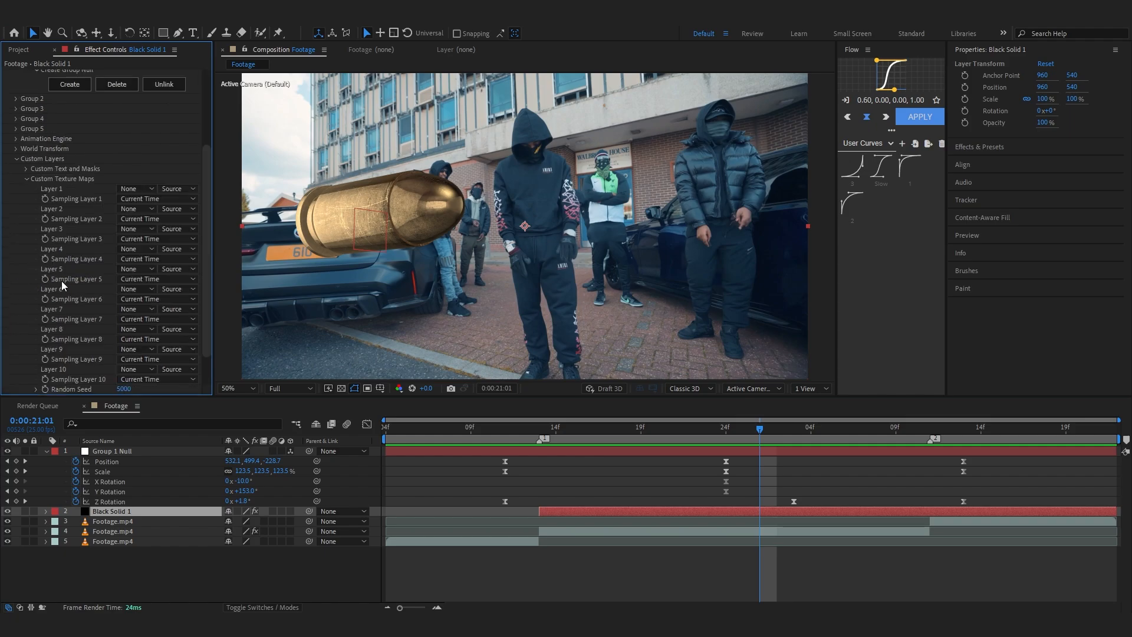
pyautogui.click(137, 189)
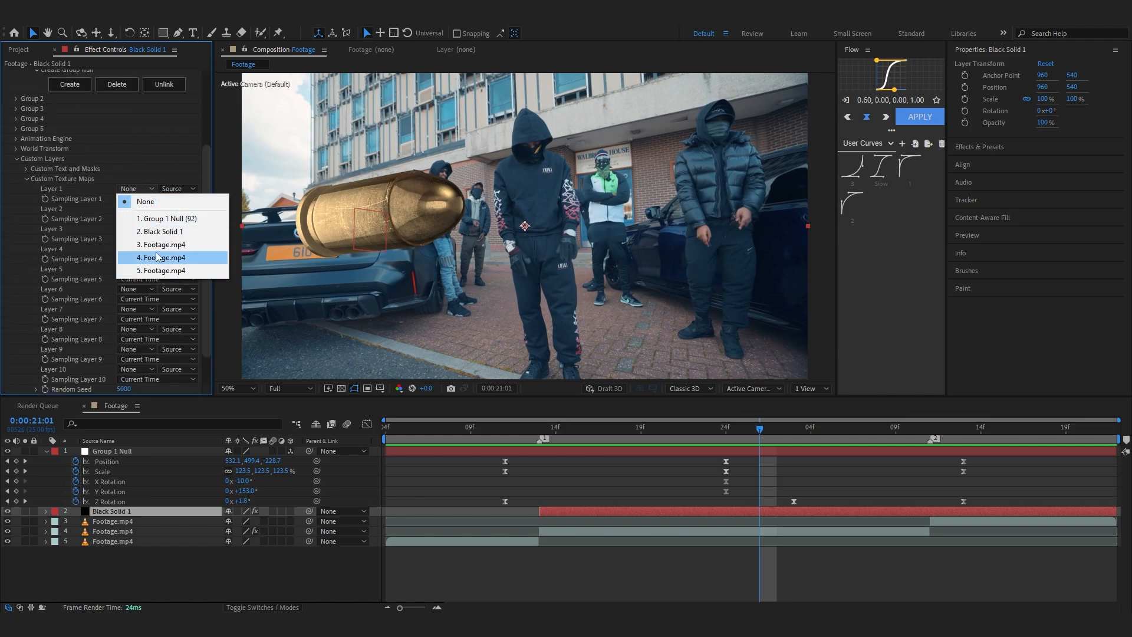
pyautogui.click(161, 258)
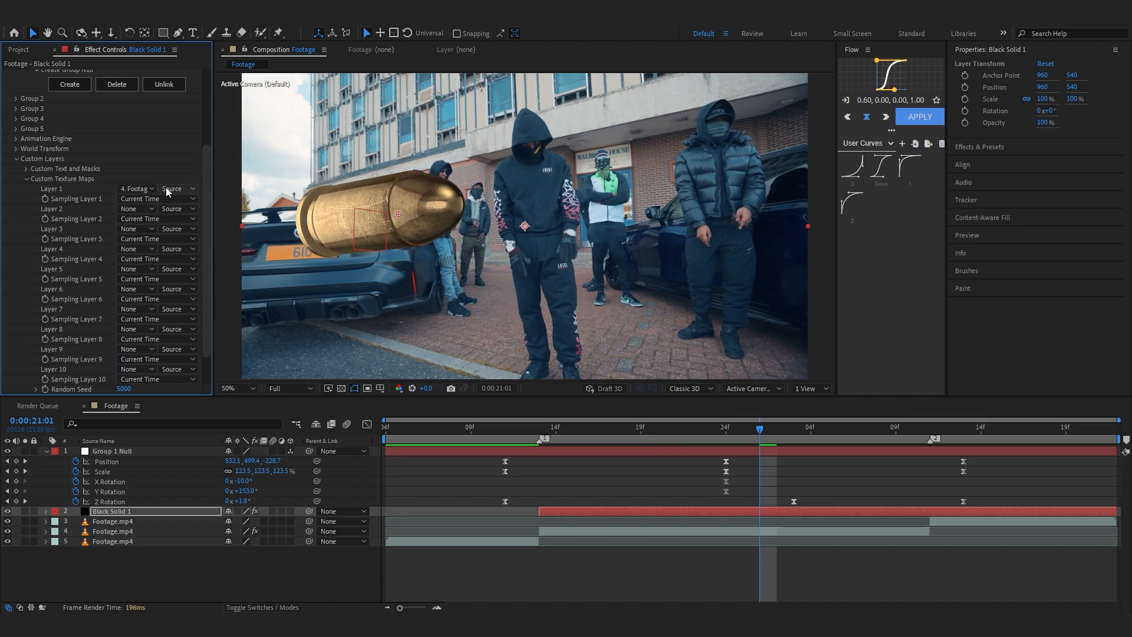
pyautogui.click(173, 189)
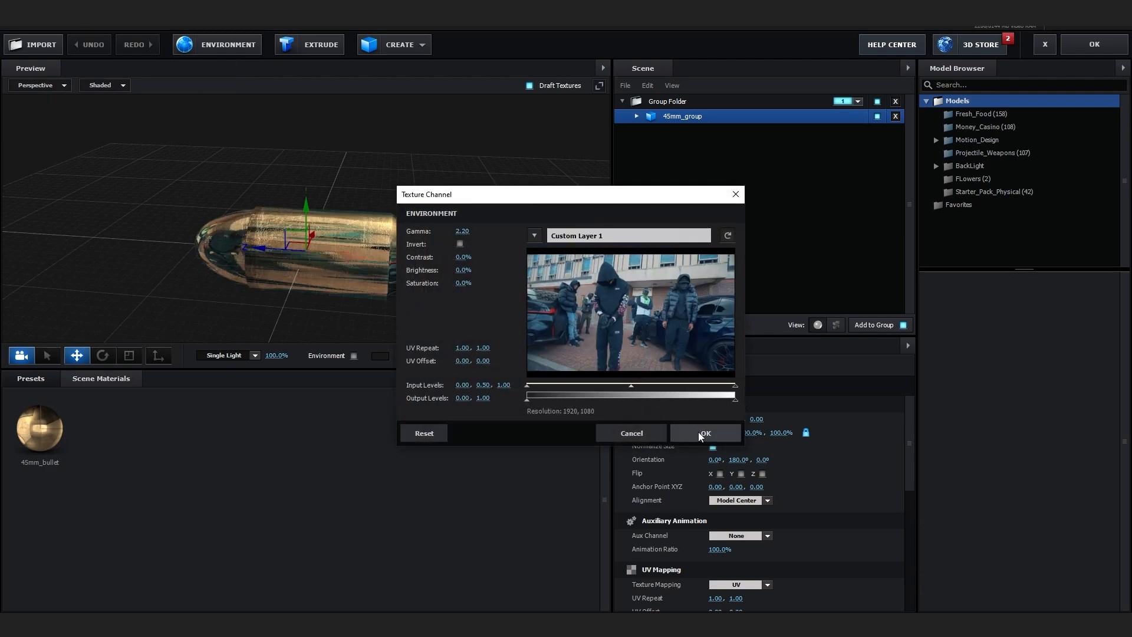
# Step: Confirm Custom Layer 1 street footage as the bullet's environment texture in Texture Channel
pyautogui.click(705, 433)
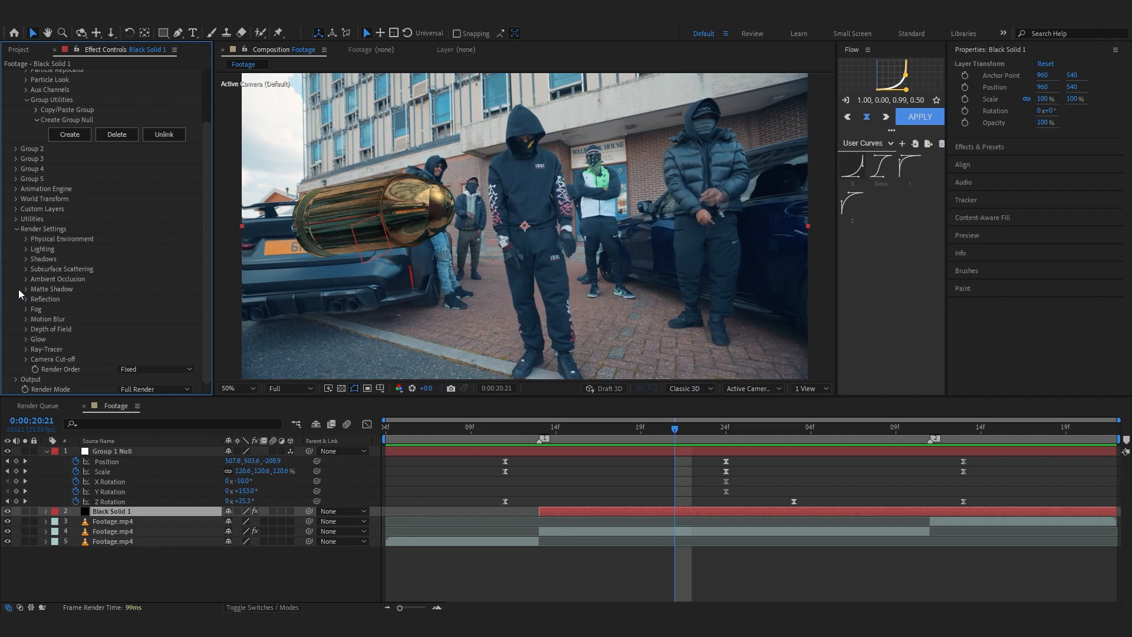
# Step: Try lighting presets, settle on Cinema, and enable ambient occlusion for the bullet
pyautogui.click(153, 278)
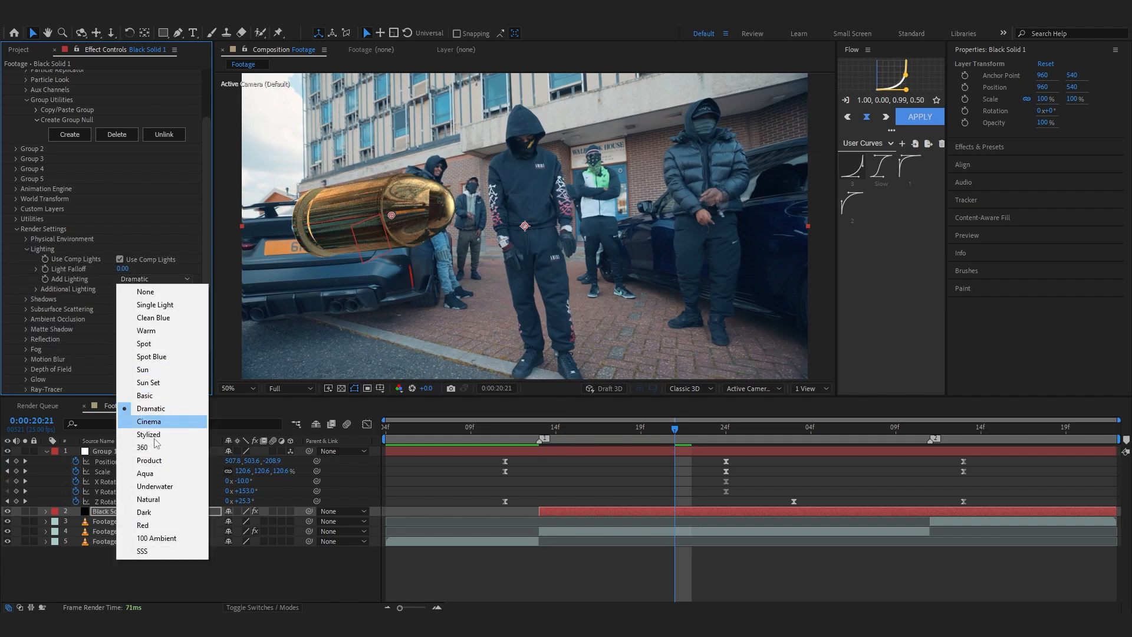
pyautogui.click(143, 447)
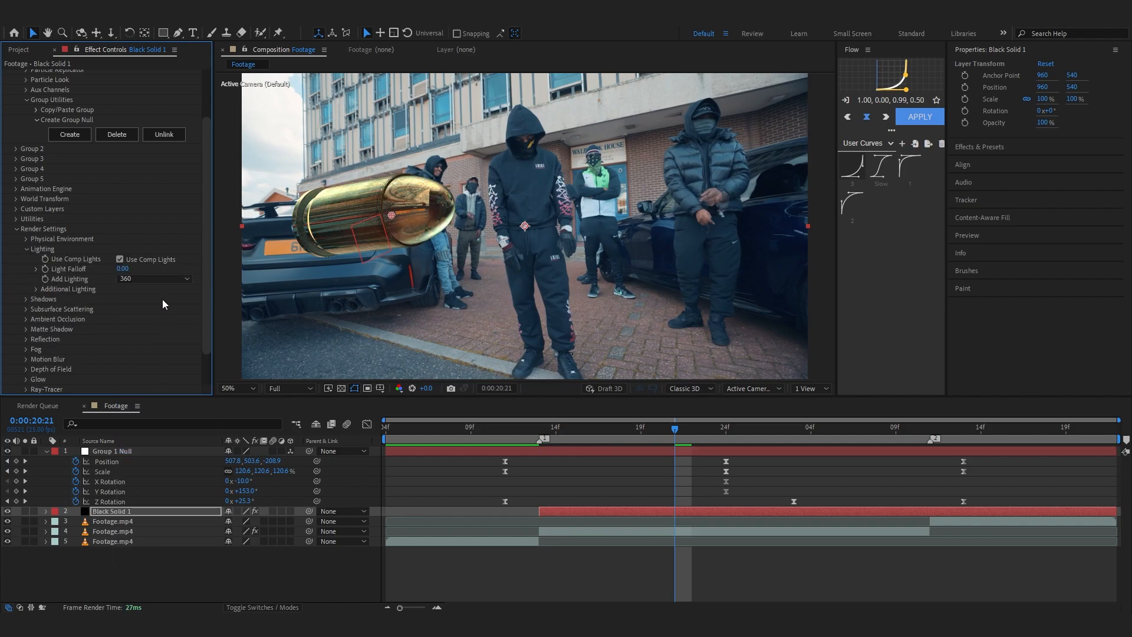
pyautogui.click(153, 278)
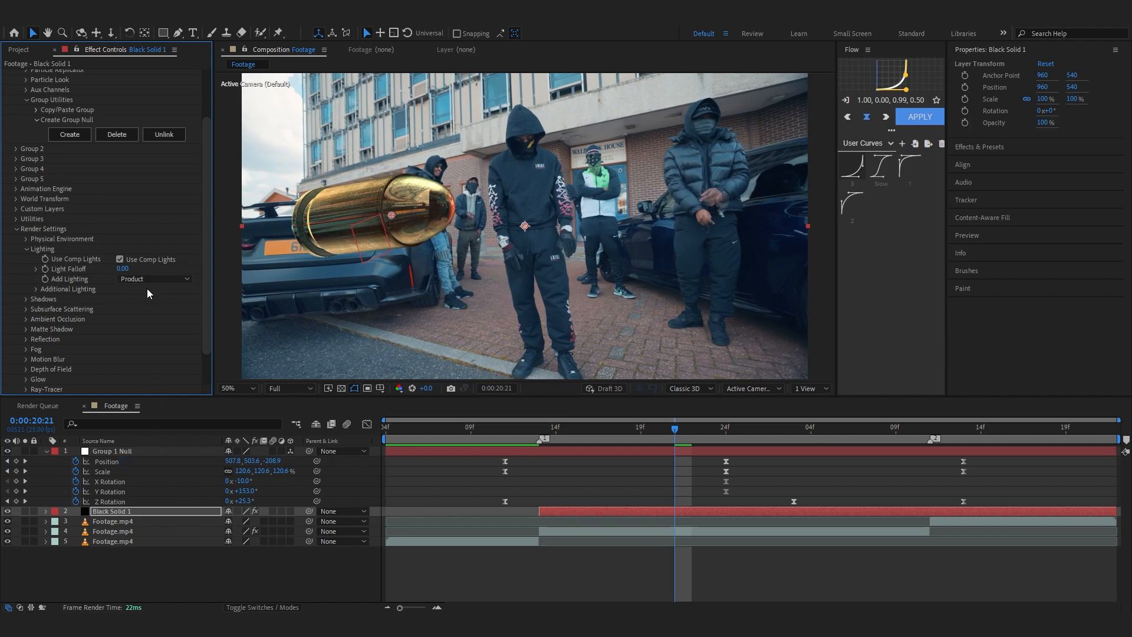
pyautogui.click(153, 278)
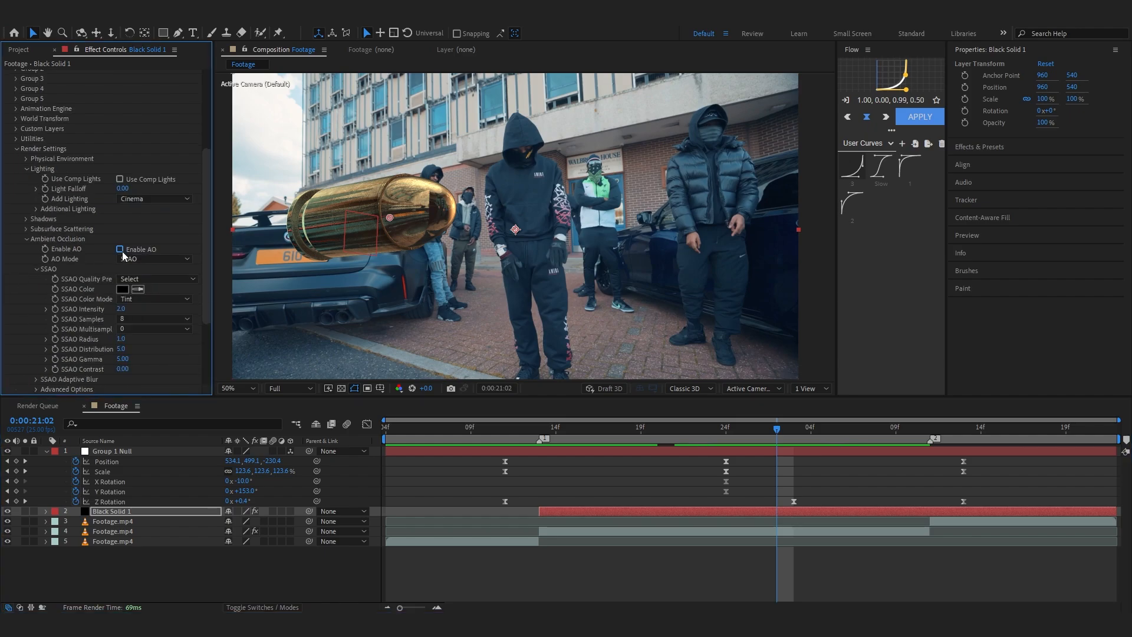
pyautogui.click(120, 249)
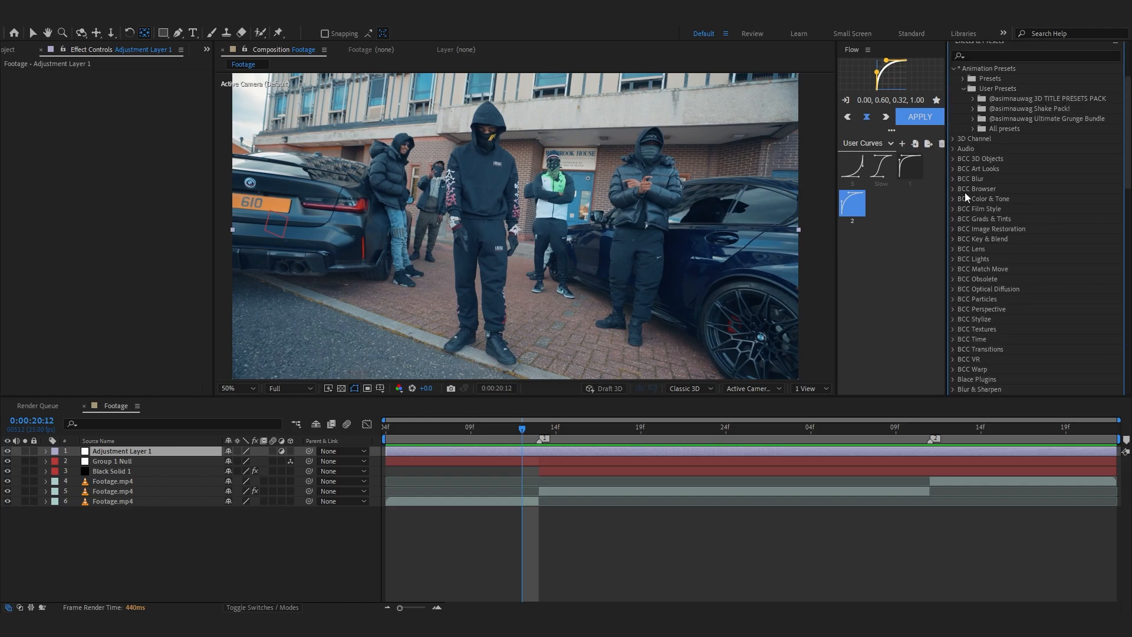
# Step: Apply the HARD Shake Puddle preset from Shake Pack > HD to Adjustment Layer 1
pyautogui.click(973, 108)
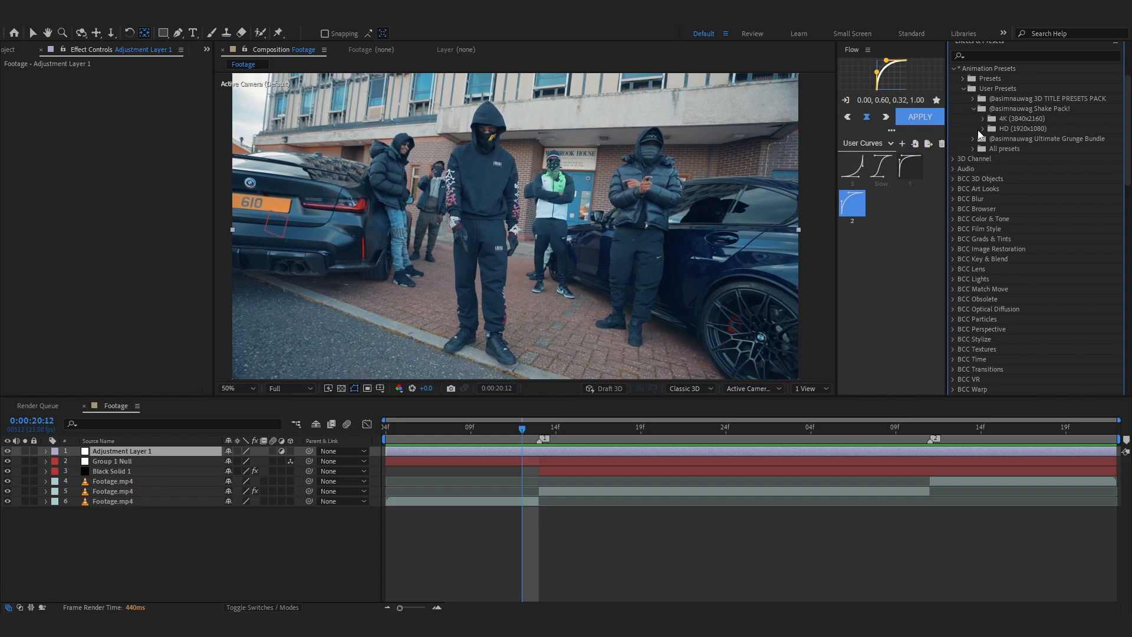
pyautogui.moveTo(984, 134)
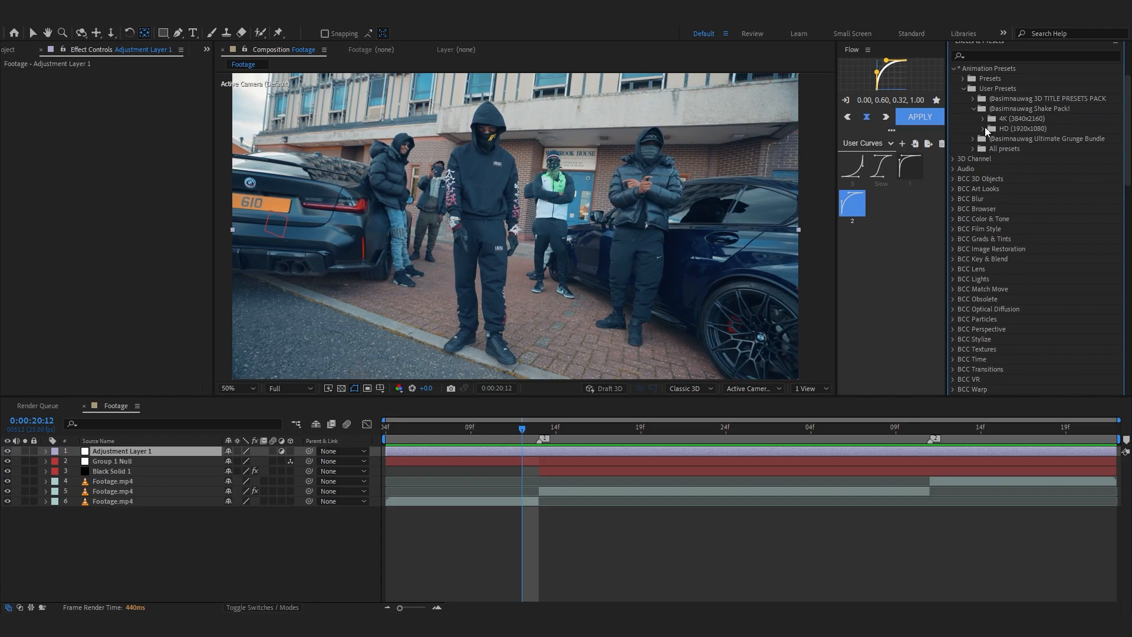
pyautogui.click(984, 128)
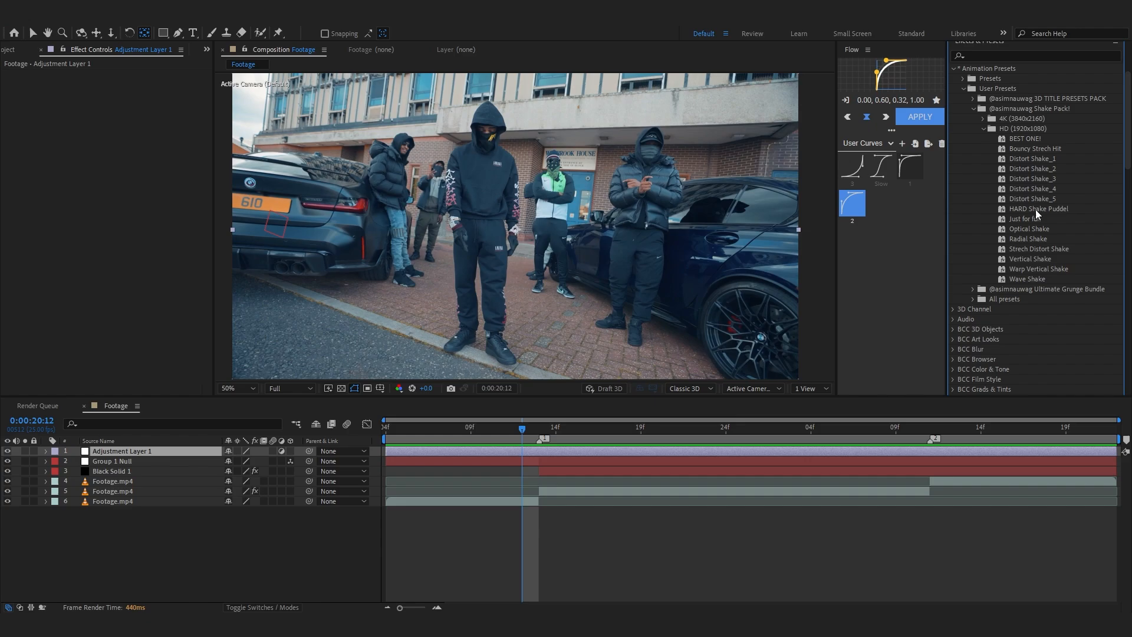
pyautogui.doubleClick(1038, 209)
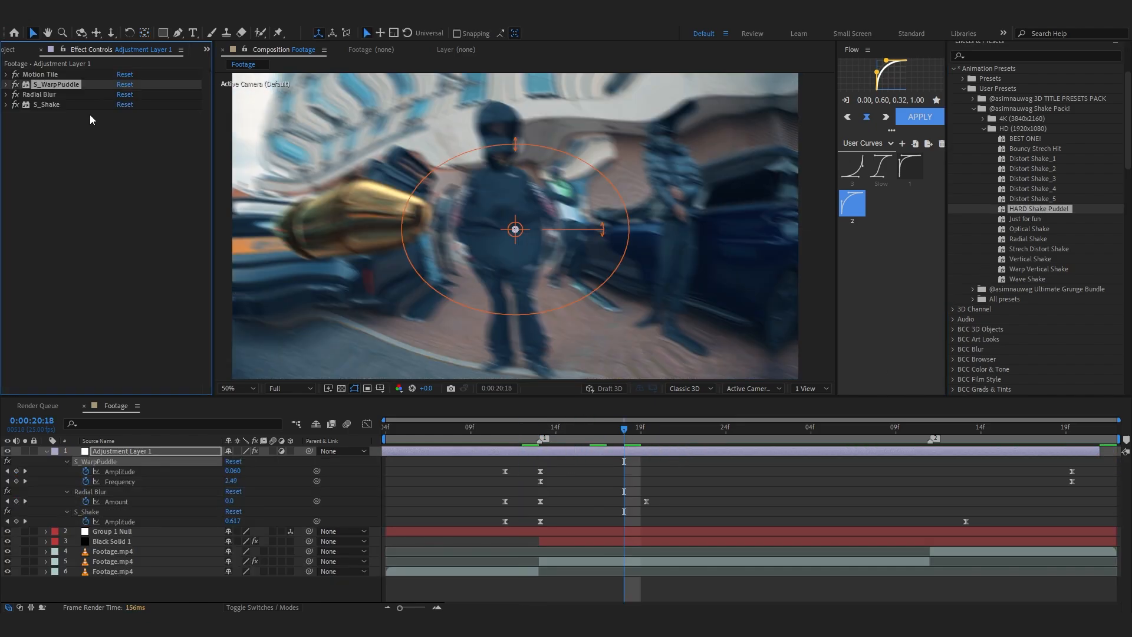
# Step: Move the warp puddle centre outside the frame and check a later frame of the clip
pyautogui.click(233, 389)
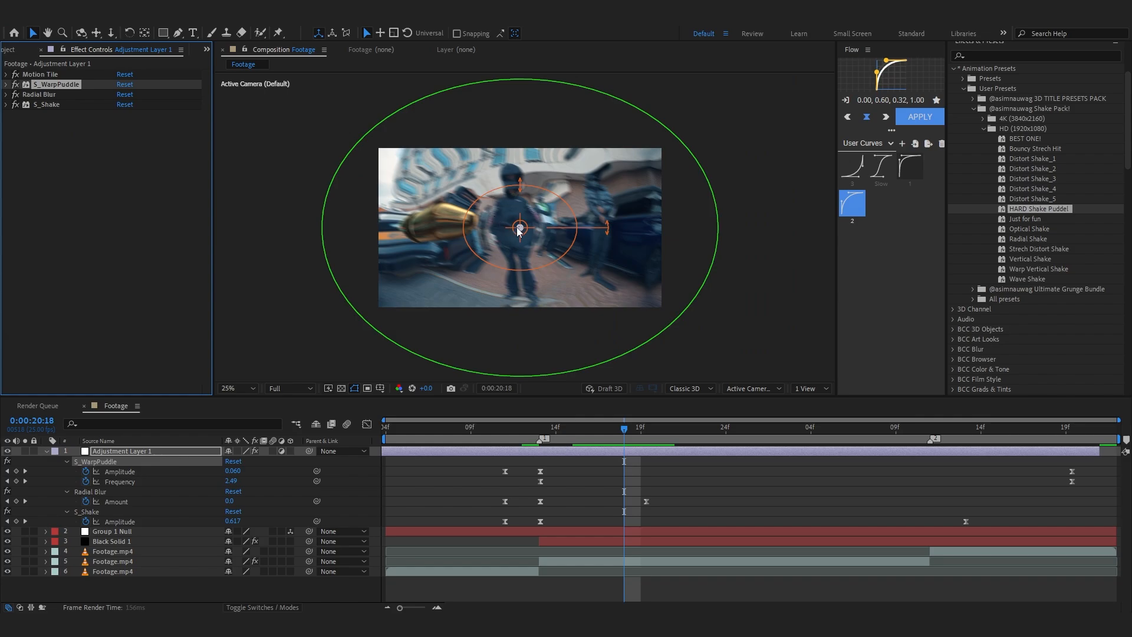
pyautogui.moveTo(520, 228); pyautogui.dragTo(497, 252)
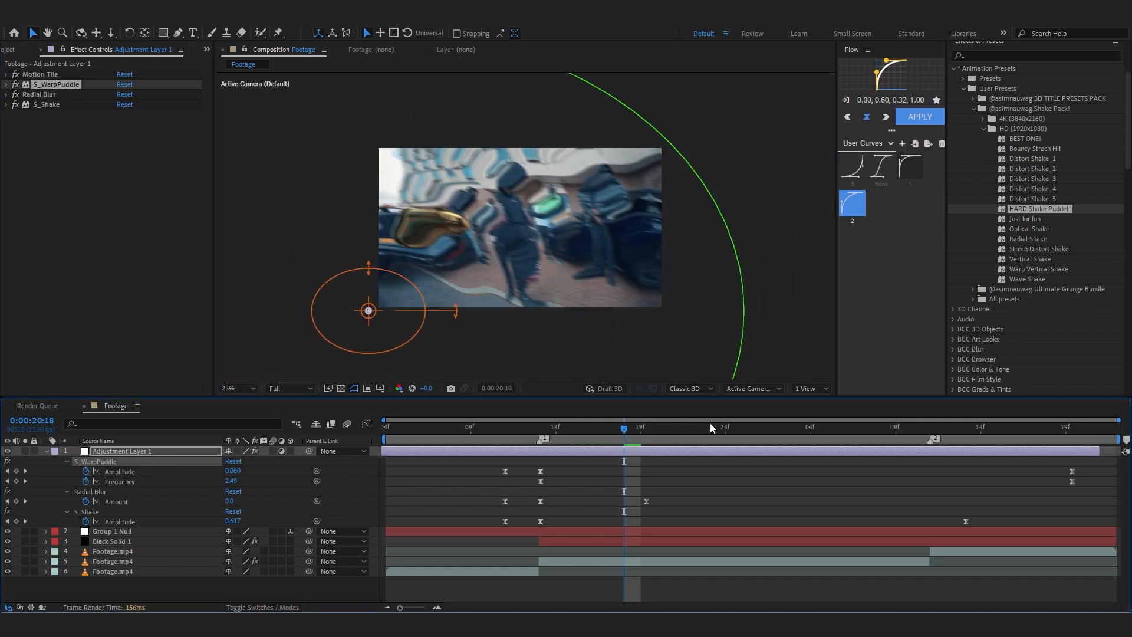
pyautogui.click(540, 427)
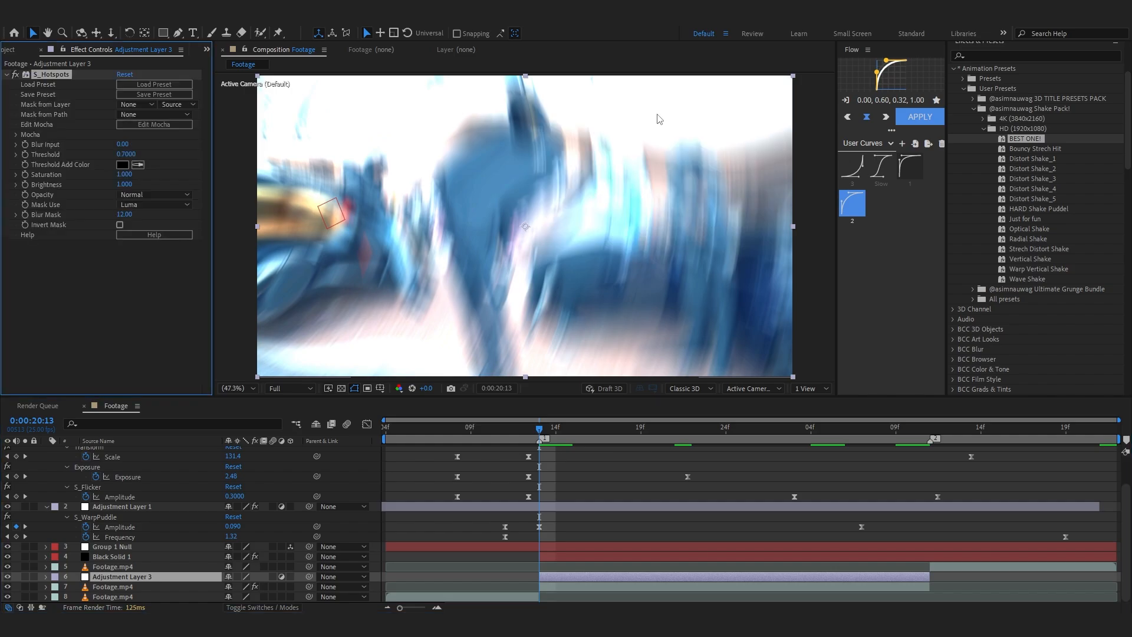
# Step: Scrub the timeline to check the hotspot glow and exposure flash on Adjustment Layer 3
pyautogui.click(742, 427)
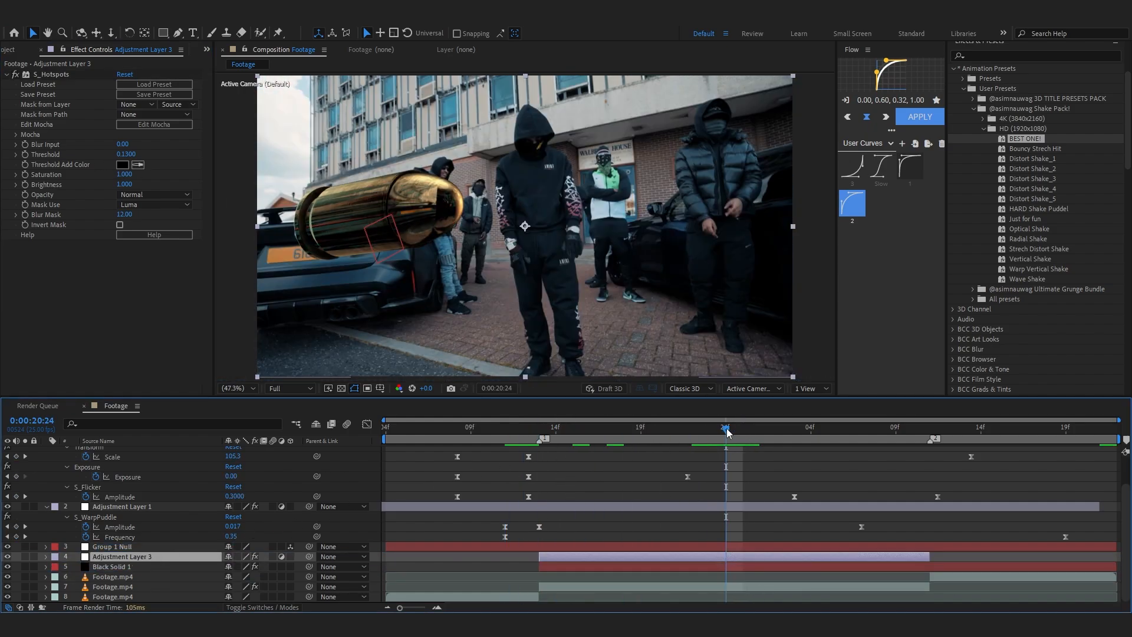
pyautogui.click(437, 427)
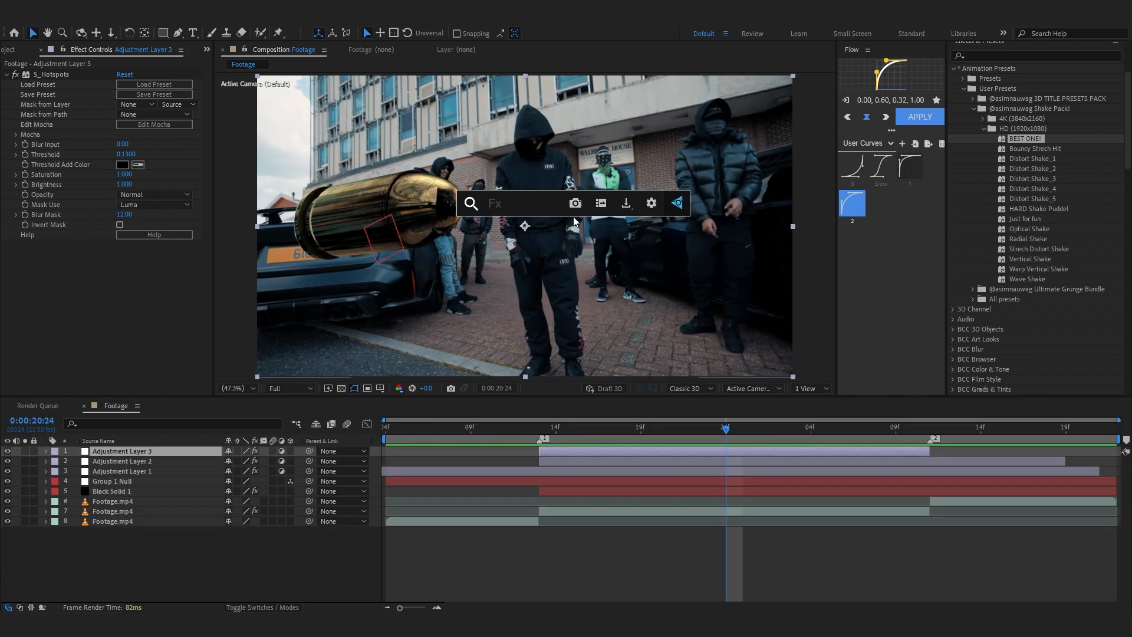
# Step: Search effects with 's_ga' and select the Fast Box Blur radius keyframes on the Twixtor footage
pyautogui.write('s_ga')
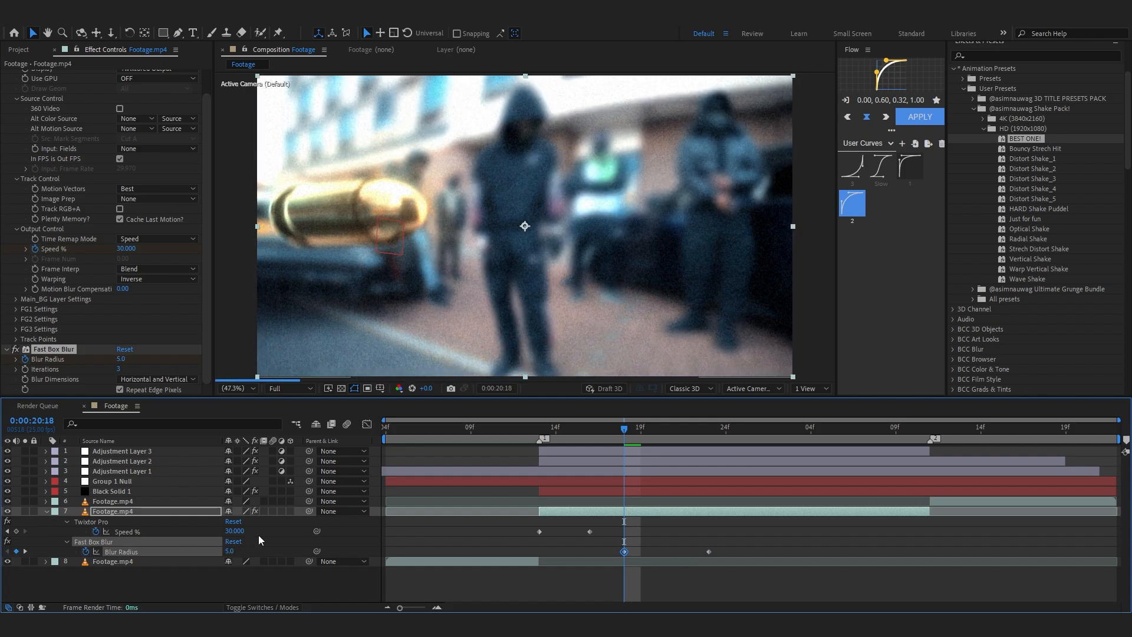
pyautogui.click(724, 427)
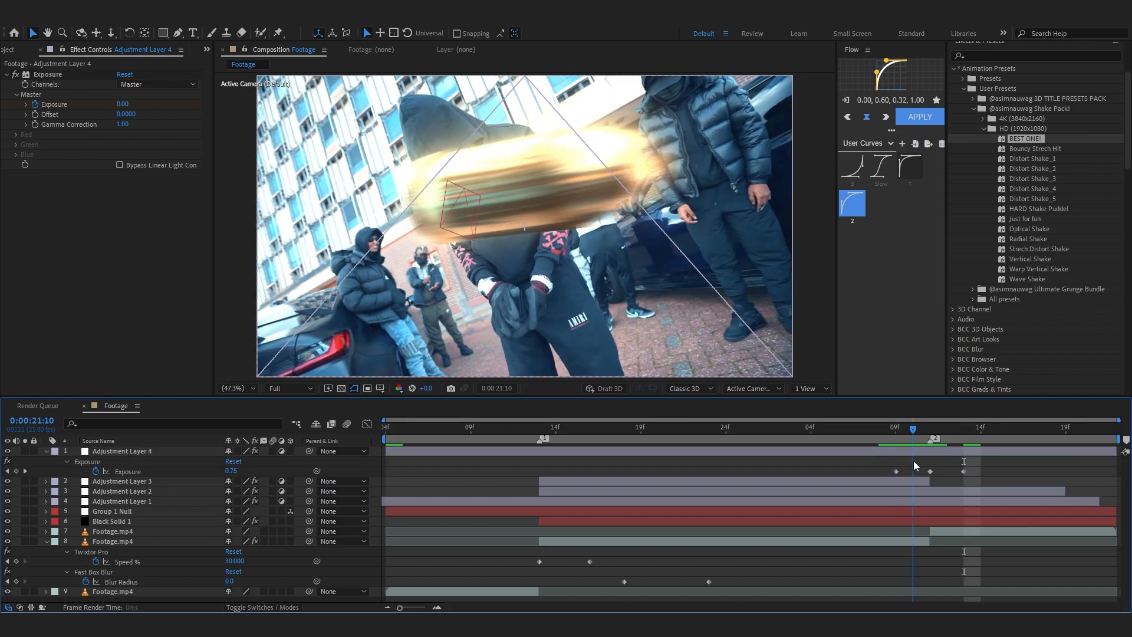
# Step: Select an Exposure flash keyframe on Adjustment Layer 4 to ease it back to 0
pyautogui.click(945, 427)
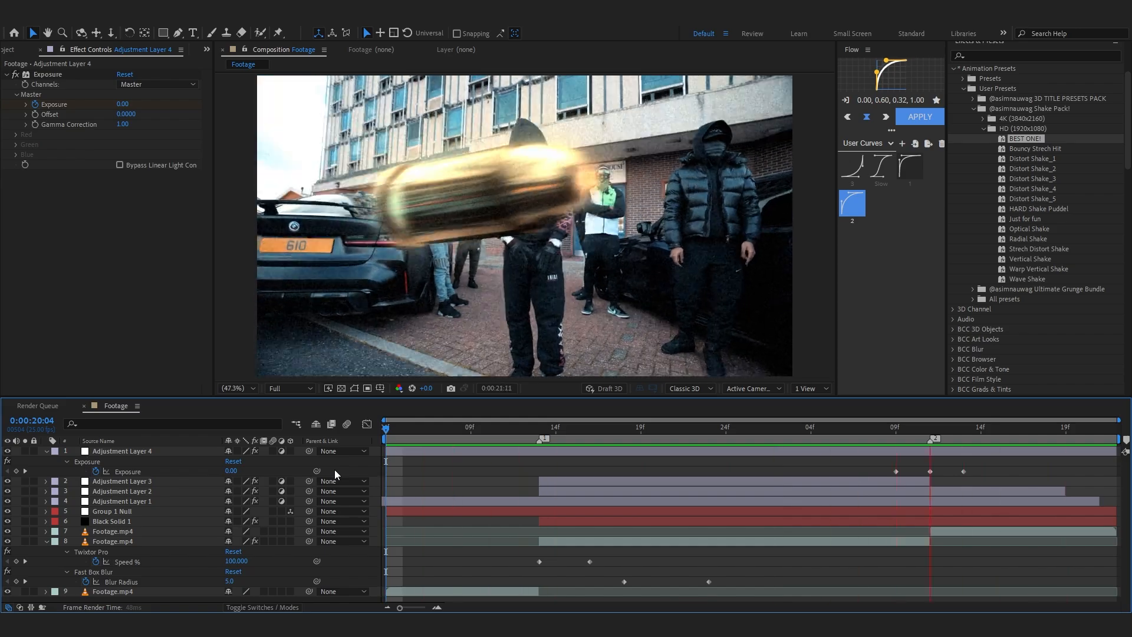
pyautogui.click(1018, 428)
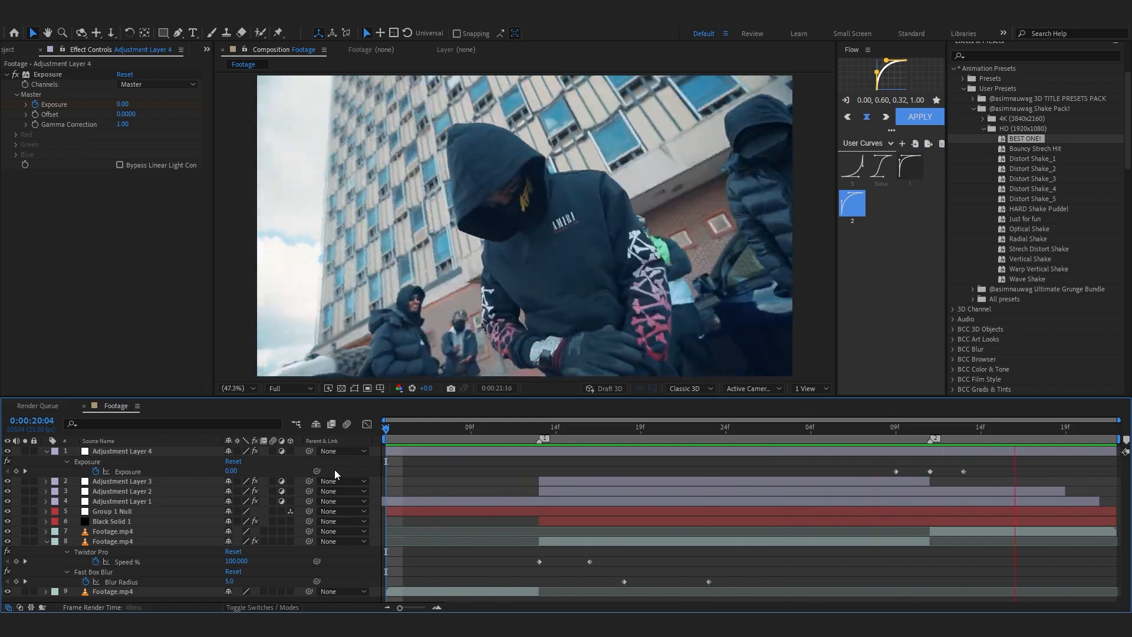
pyautogui.click(453, 426)
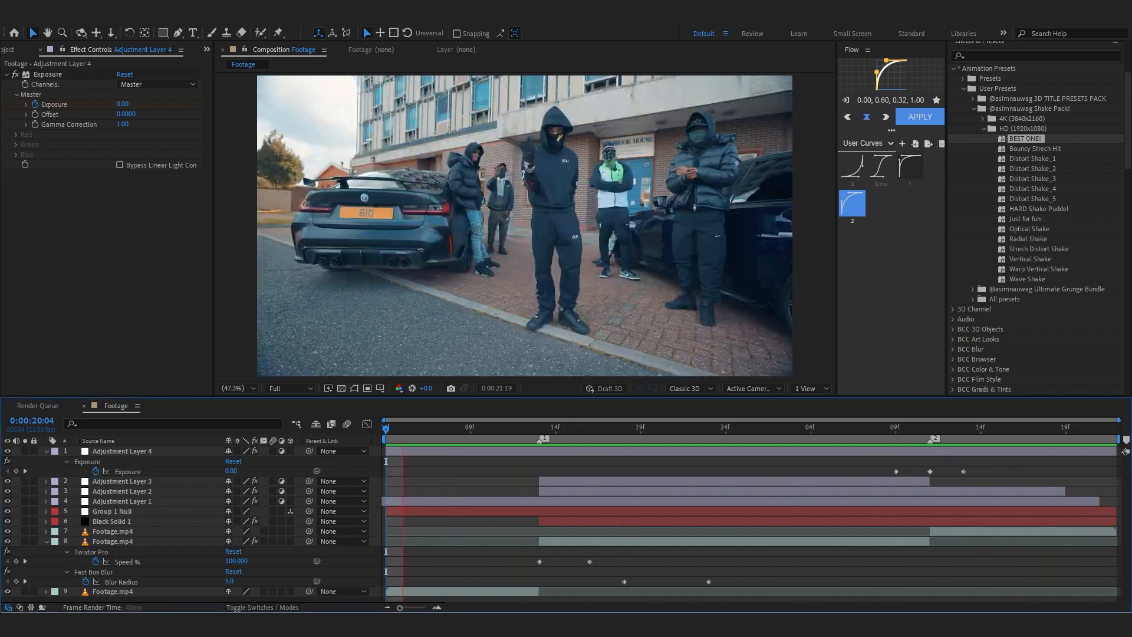
pyautogui.click(829, 427)
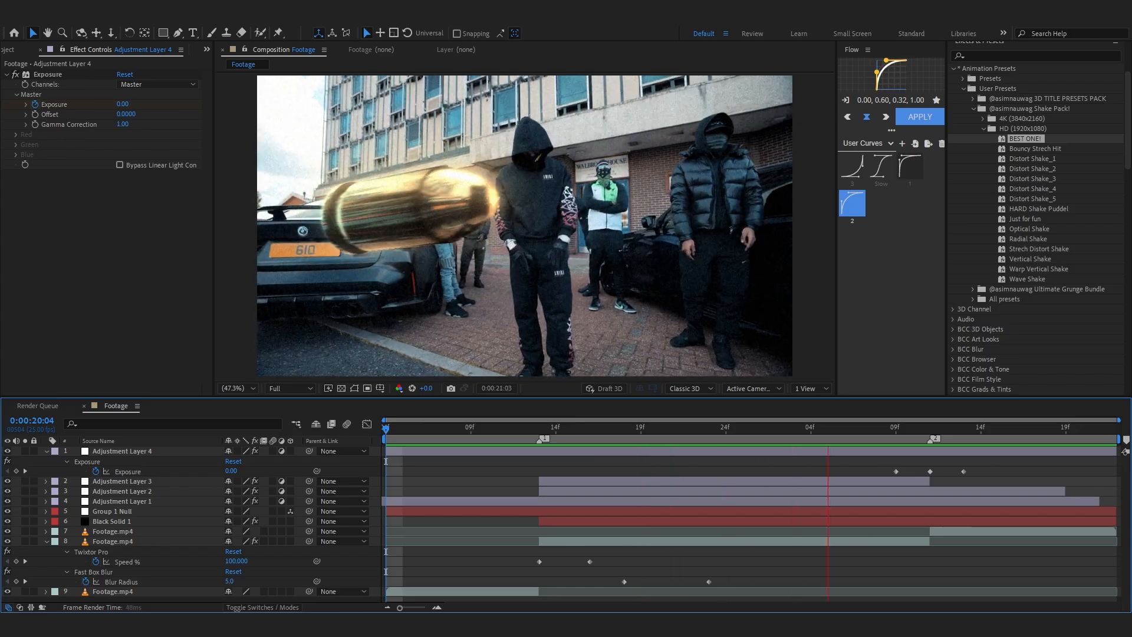